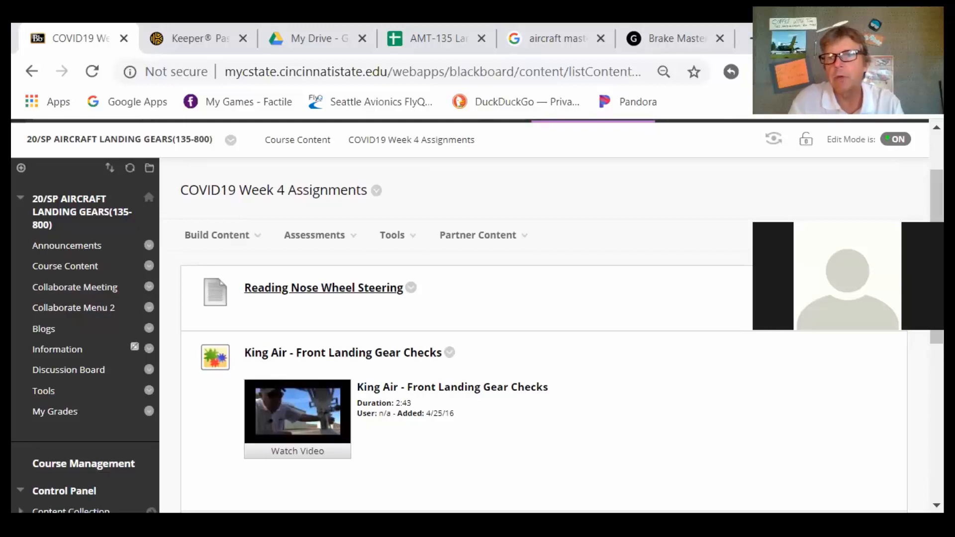
Scroll down the Week 4 Assignments page to reach the Nose Wheel Steering presentation item.
{"action": "scroll", "scroll_direction": "down", "scroll_amount": 3}
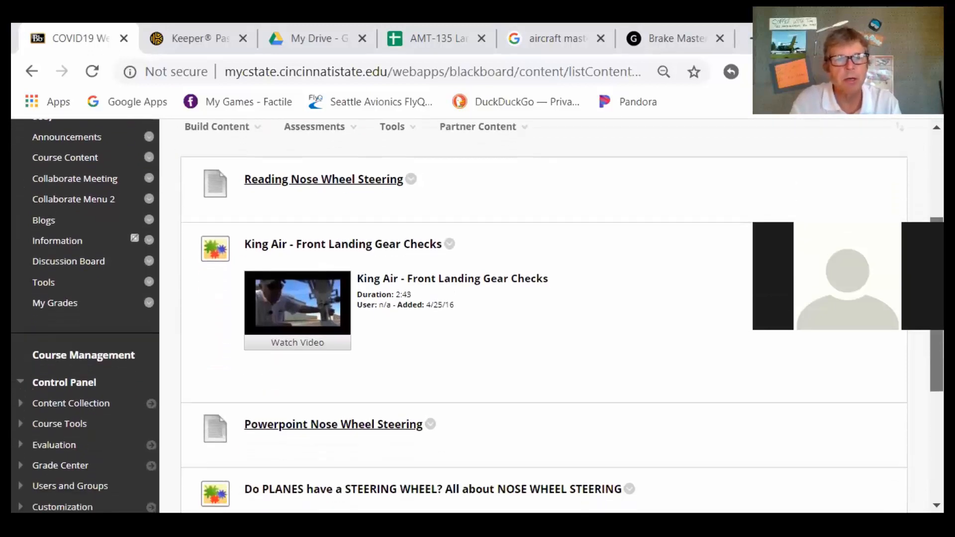
{"action": "scroll", "scroll_direction": "down", "scroll_amount": 3}
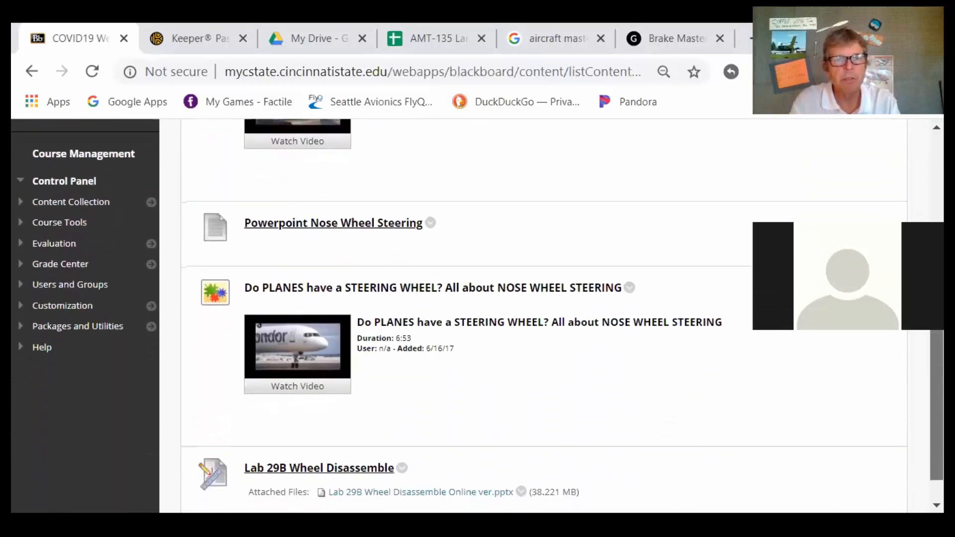
{"action": "scroll", "scroll_direction": "down", "scroll_amount": 3}
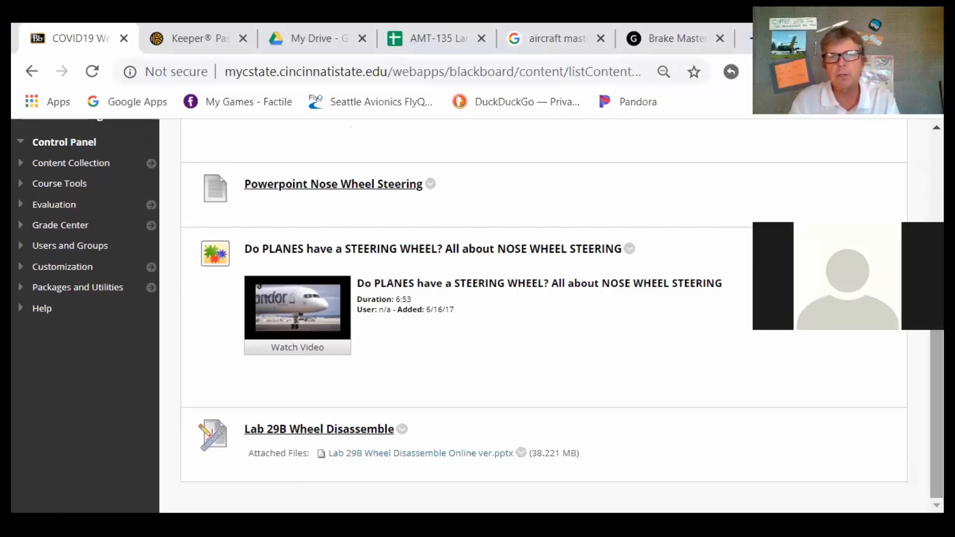
{"action": "mouse_move", "coordinate": [601, 427]}
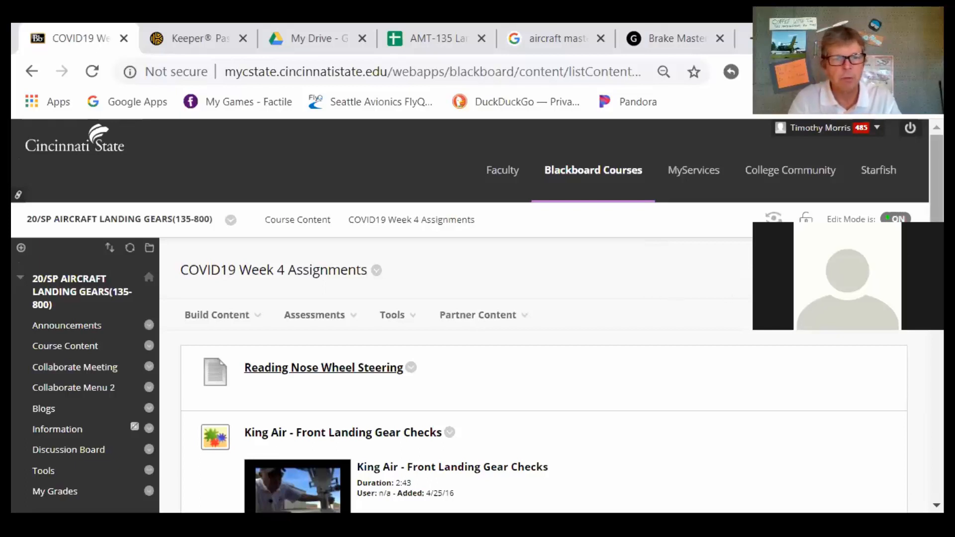
{"action": "scroll", "scroll_direction": "down", "scroll_amount": 3}
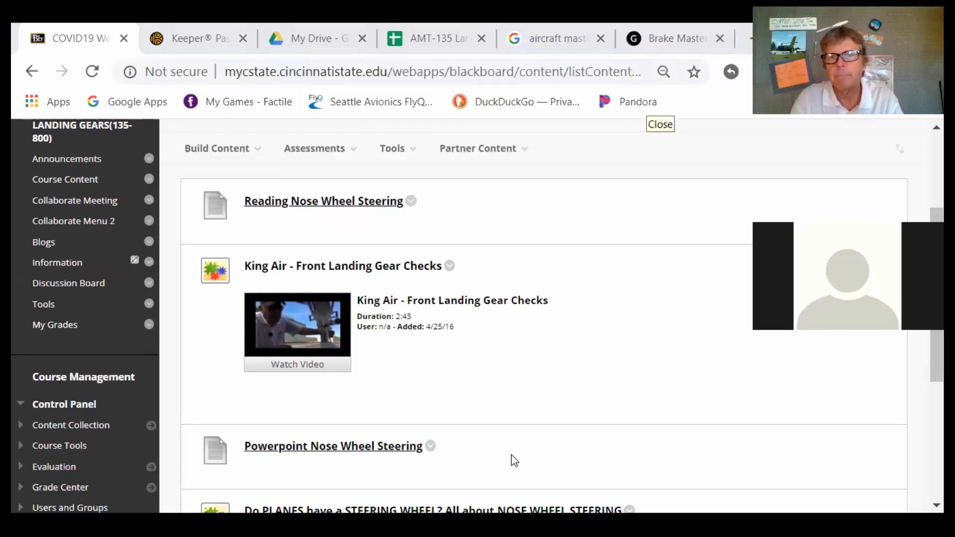
{"action": "mouse_move", "coordinate": [638, 102]}
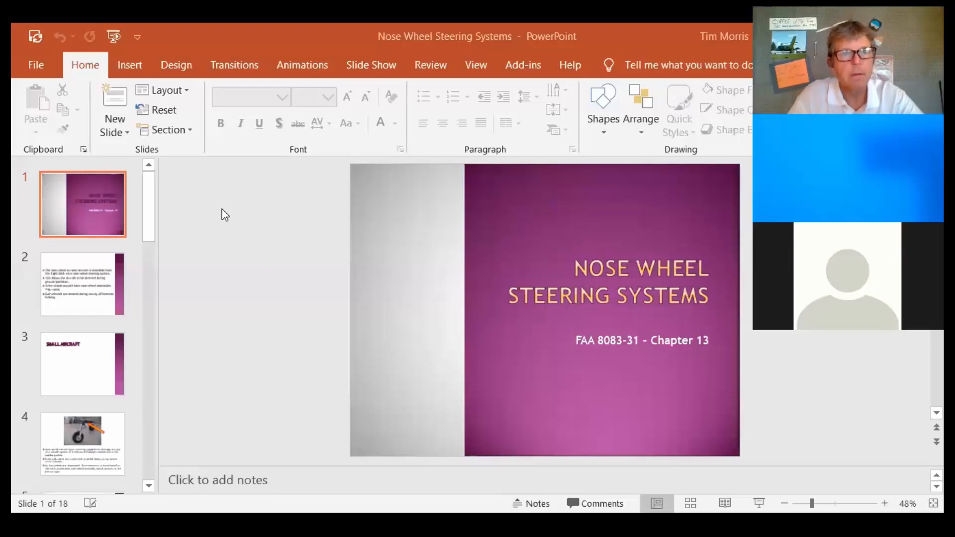
{"action": "mouse_move", "coordinate": [237, 105]}
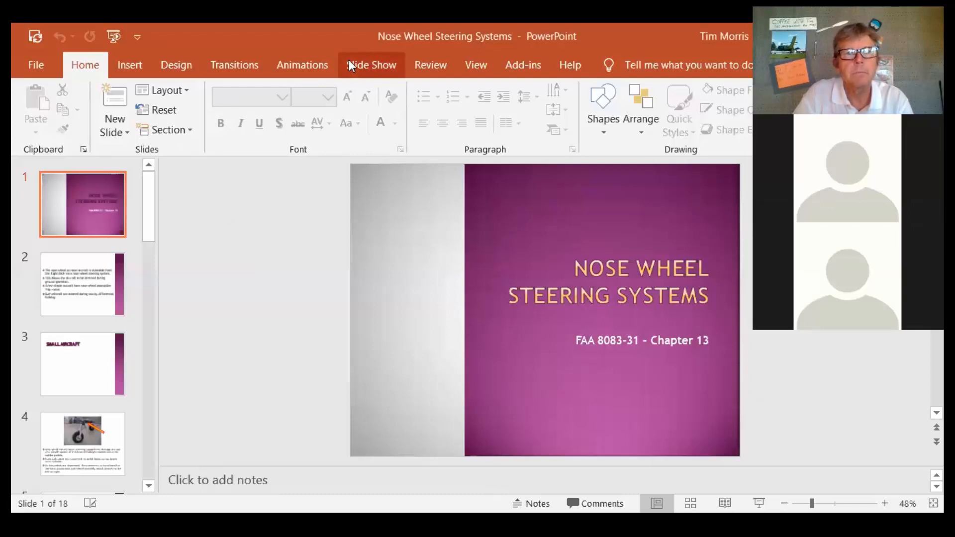
Run the Nose Wheel Steering Systems deck as a slide show from the first slide.
{"action": "left_click", "coordinate": [370, 64]}
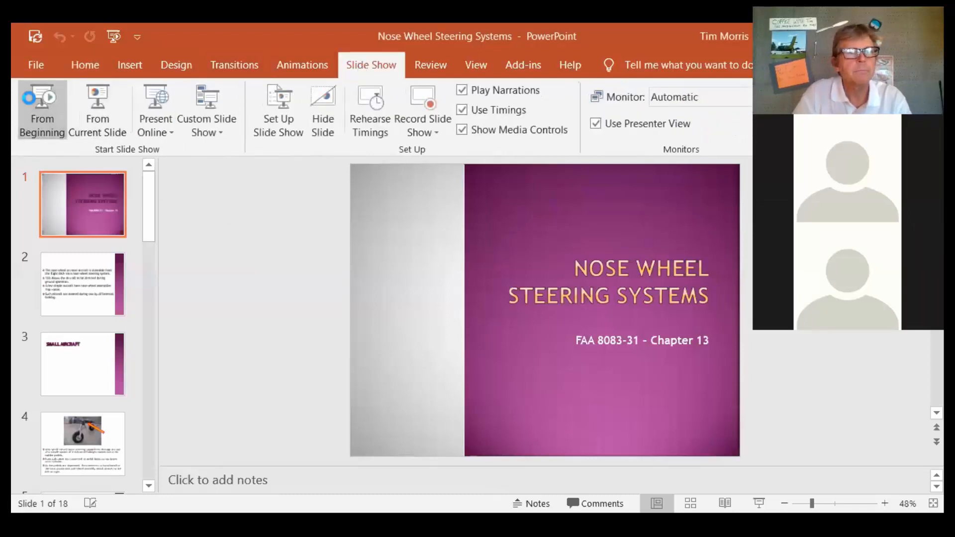
{"action": "left_click", "coordinate": [42, 109]}
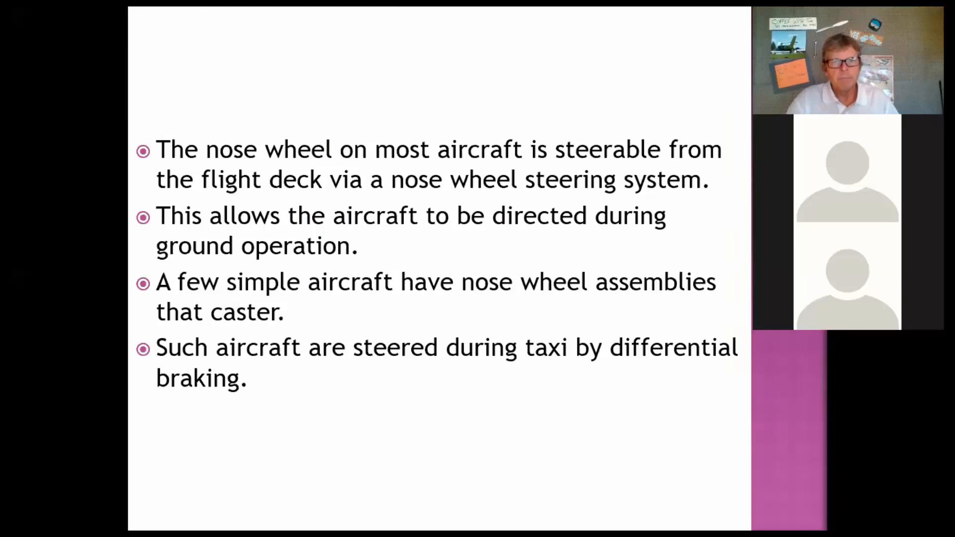
Advance the slide show to the Large Aircraft steering system diagram.
{"action": "key", "text": "Right"}
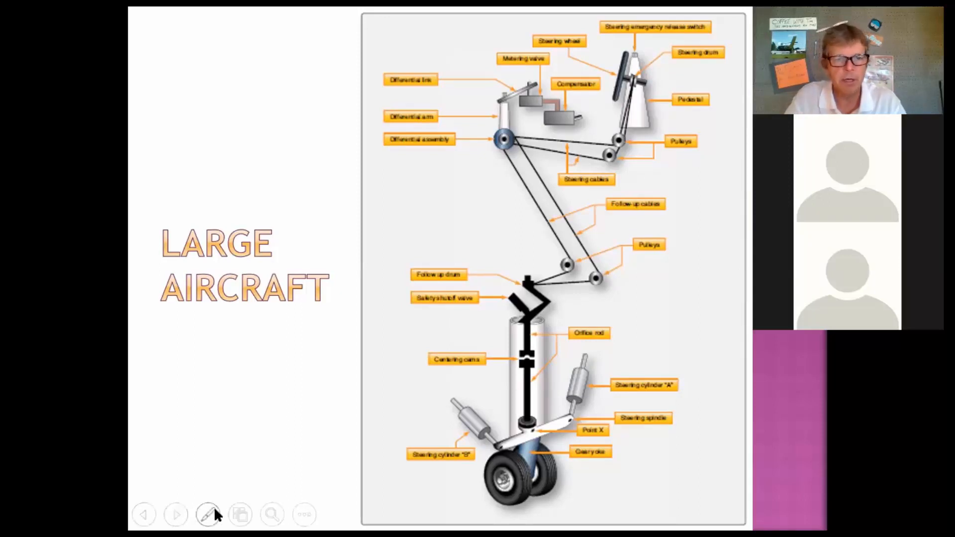
Switch the slide show pointer to the laser pointer for the Large Aircraft diagram.
{"action": "left_click", "coordinate": [209, 514]}
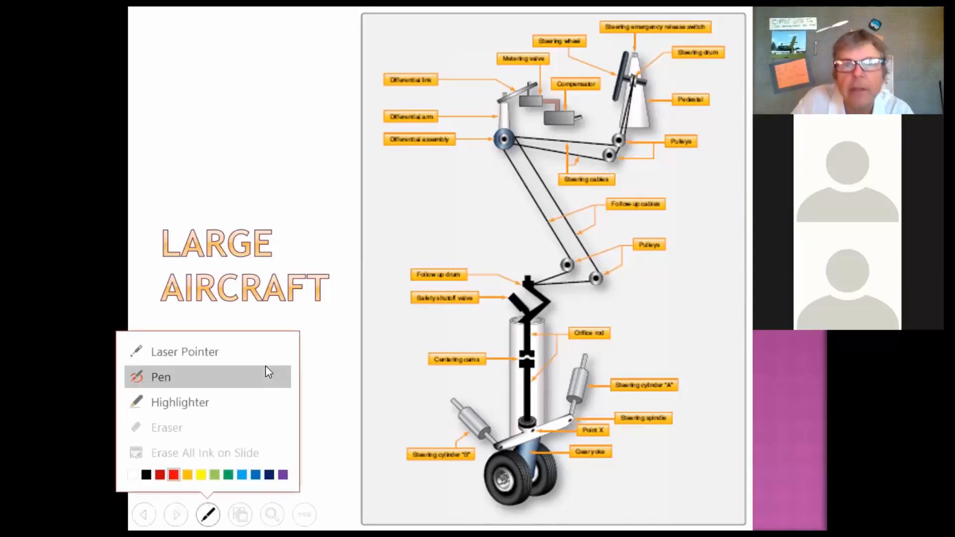
{"action": "mouse_move", "coordinate": [184, 351]}
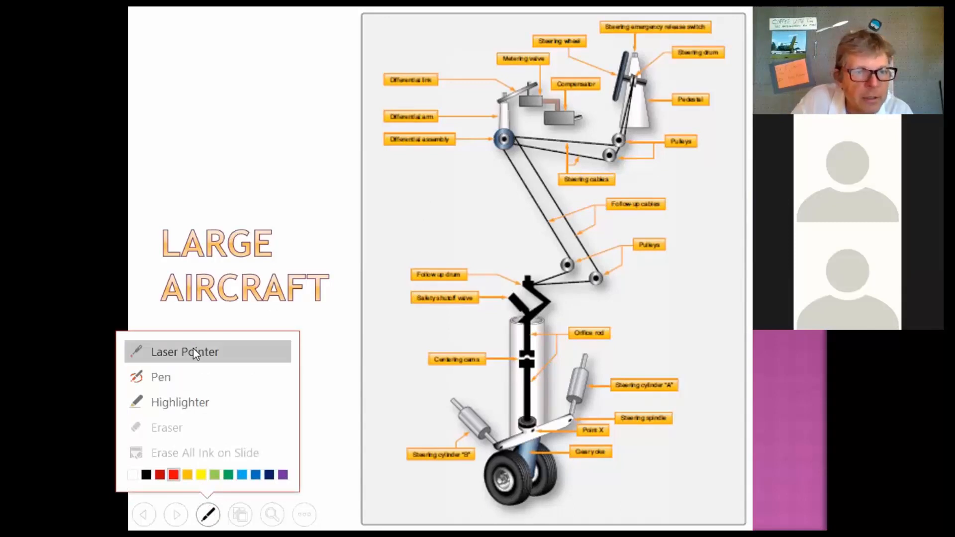
{"action": "left_click", "coordinate": [184, 352]}
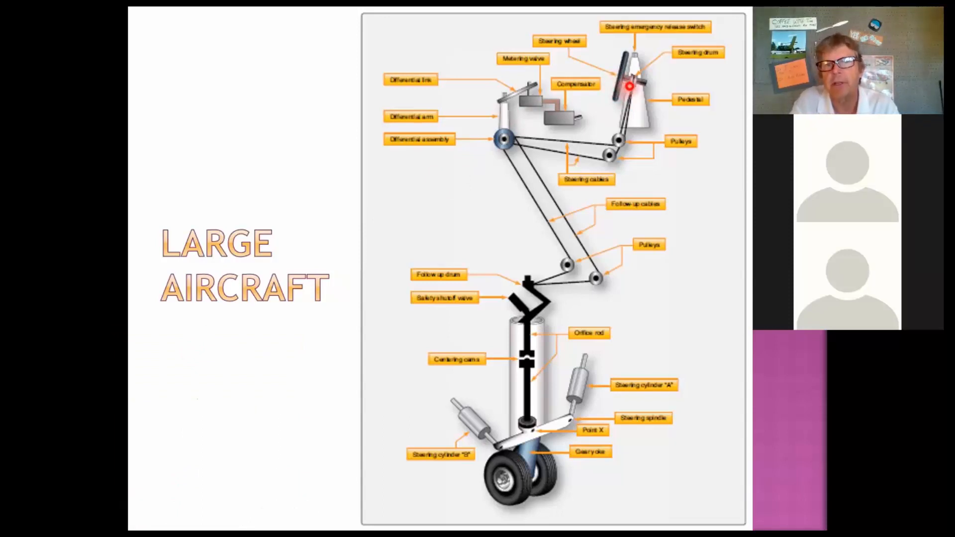
{"action": "mouse_move", "coordinate": [595, 214]}
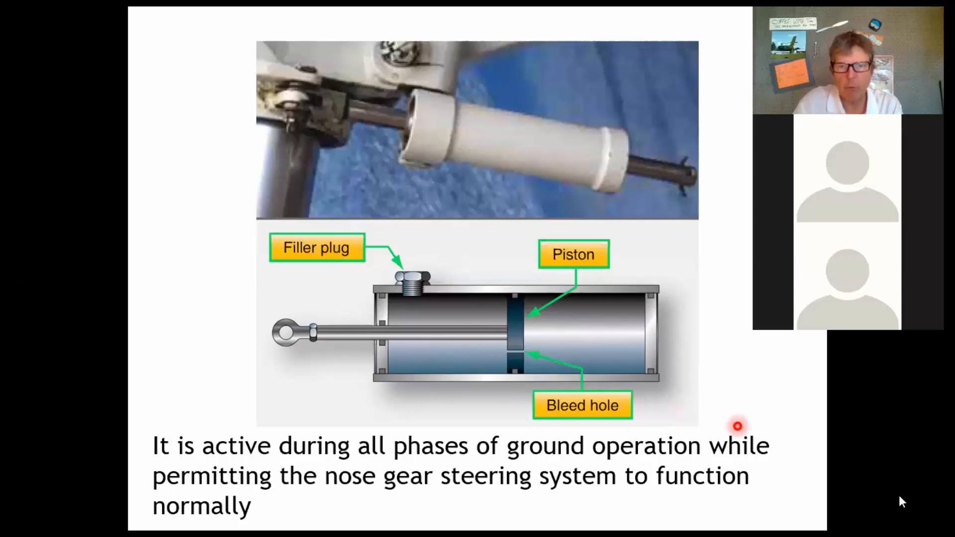
Bring up the slide show's navigation menu on the shimmy damper cutaway slide.
{"action": "right_click", "coordinate": [737, 426]}
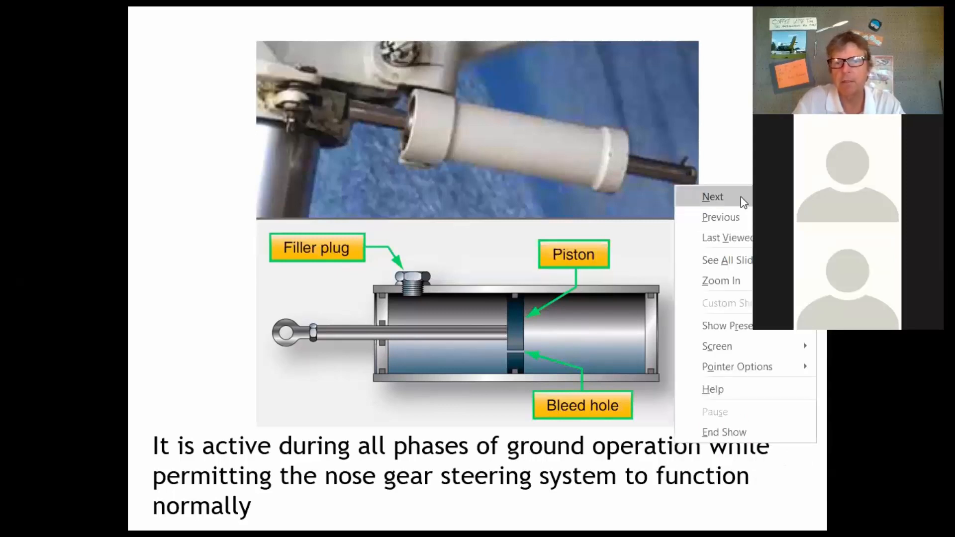
Advance the slide show to the vane-type shimmy damper cutaway diagram.
{"action": "left_click", "coordinate": [713, 196]}
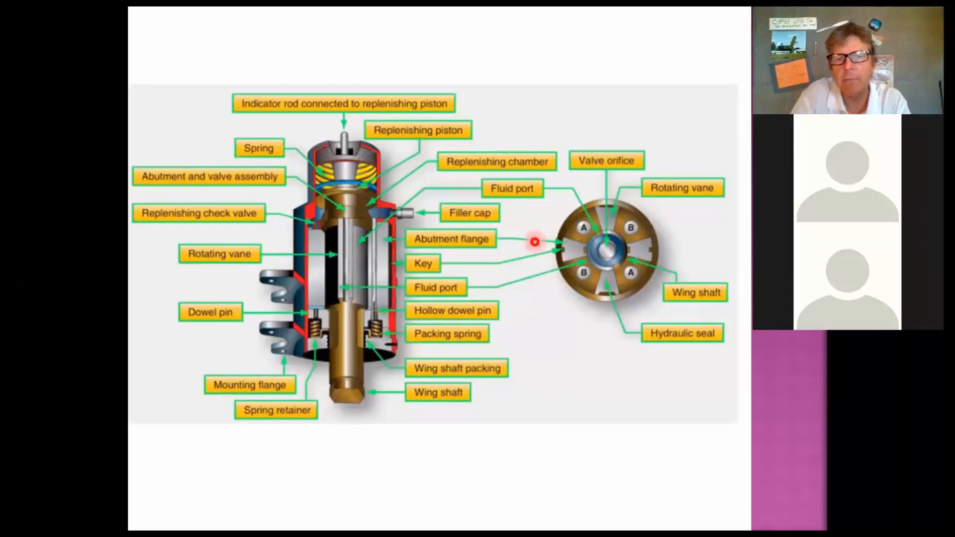
{"action": "mouse_move", "coordinate": [622, 356]}
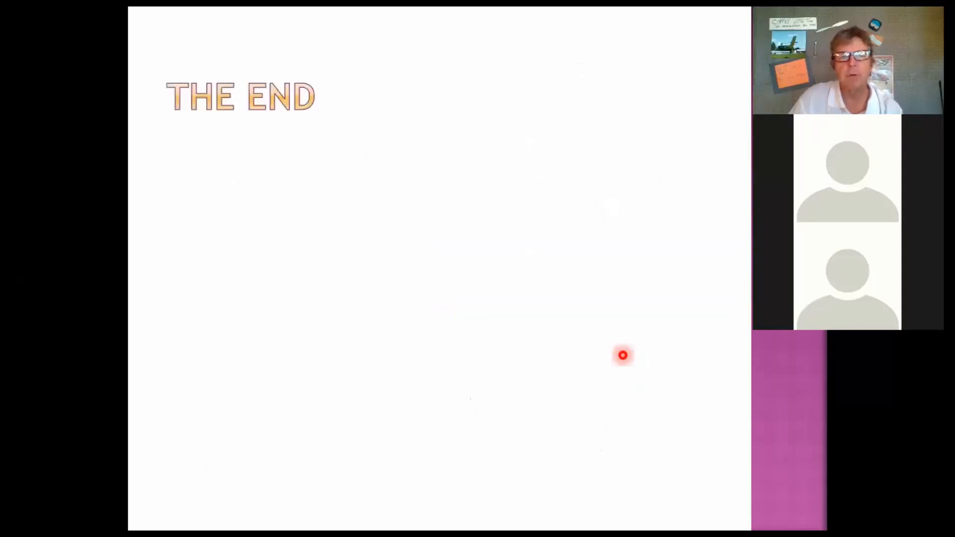
End the slide show and land on the Aircraft Wheel Bearings deck's title slide.
{"action": "left_click", "coordinate": [622, 355]}
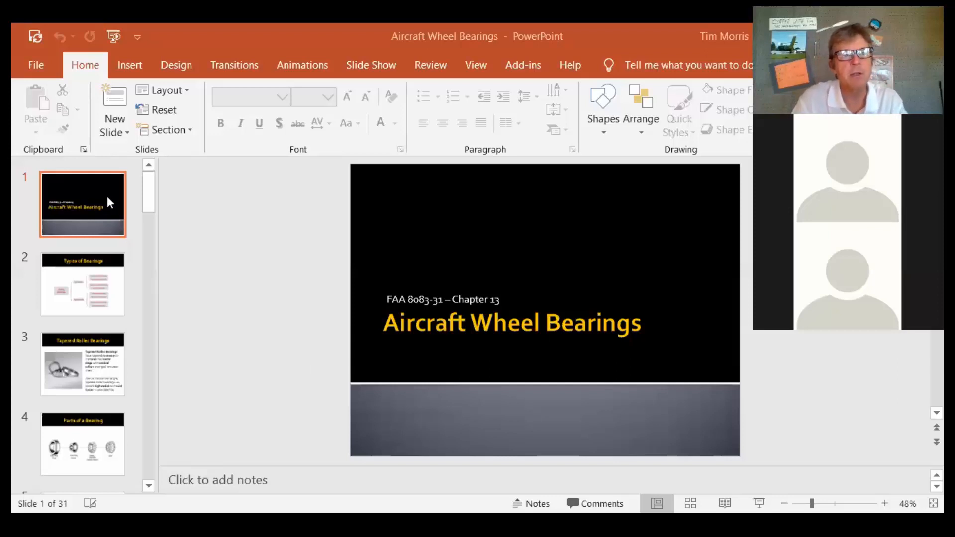
{"action": "mouse_move", "coordinate": [103, 201]}
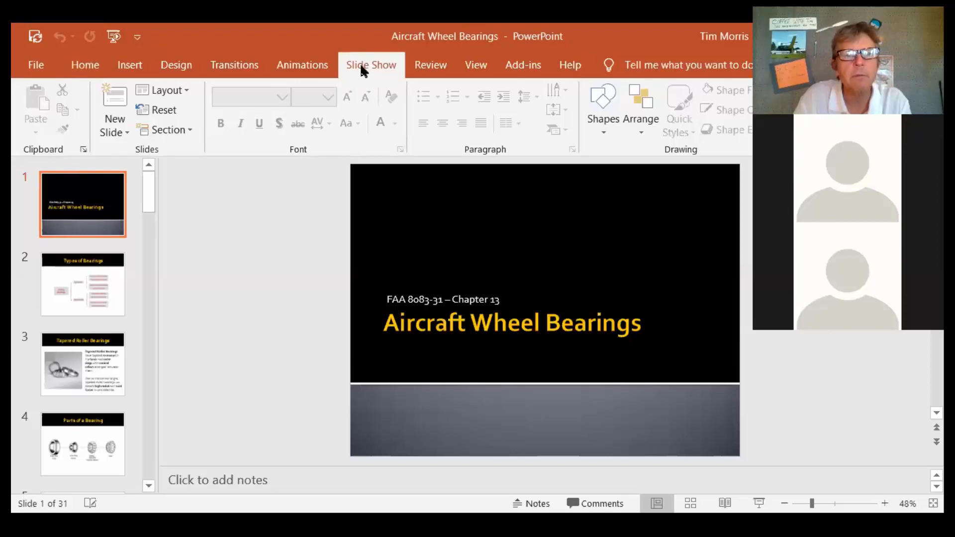
Run the Aircraft Wheel Bearings deck as a slide show from its first slide.
{"action": "left_click", "coordinate": [371, 65]}
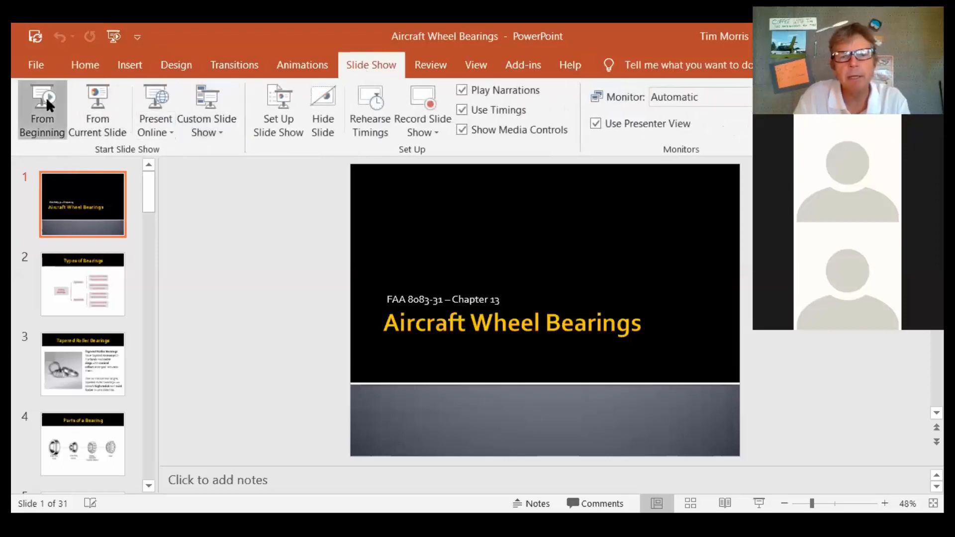
{"action": "left_click", "coordinate": [42, 109]}
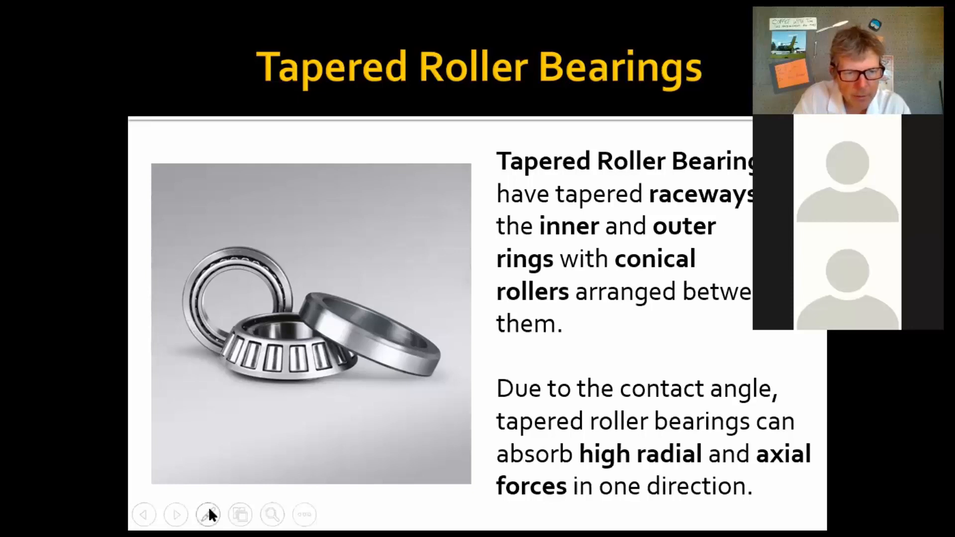
Advance the slide show to the Parts of a Bearing diagram.
{"action": "left_click", "coordinate": [208, 514]}
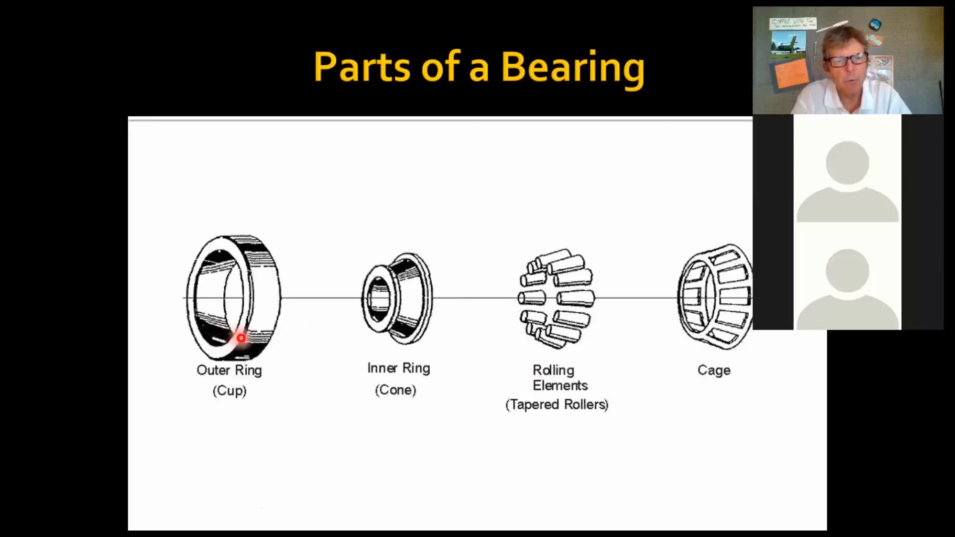
{"action": "mouse_move", "coordinate": [212, 244]}
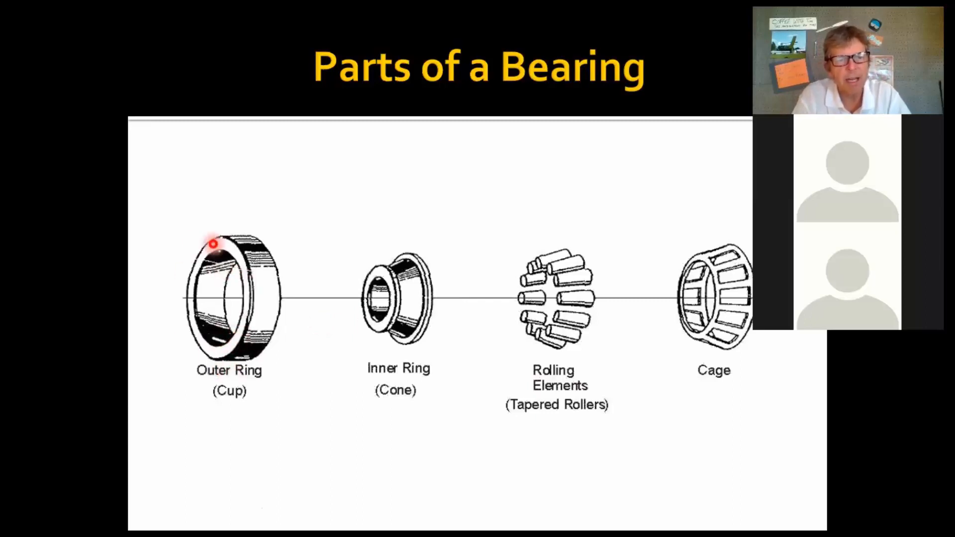
{"action": "mouse_move", "coordinate": [224, 258]}
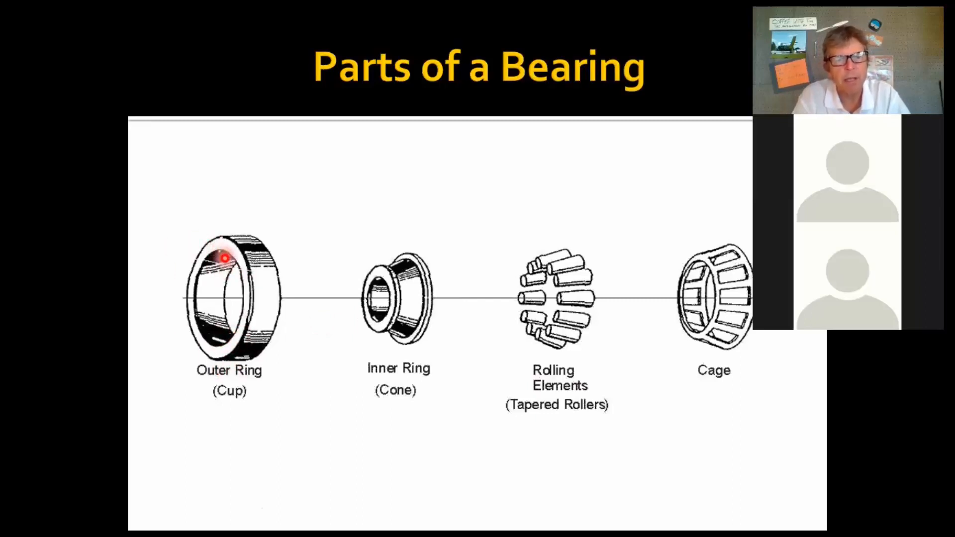
{"action": "mouse_move", "coordinate": [390, 282]}
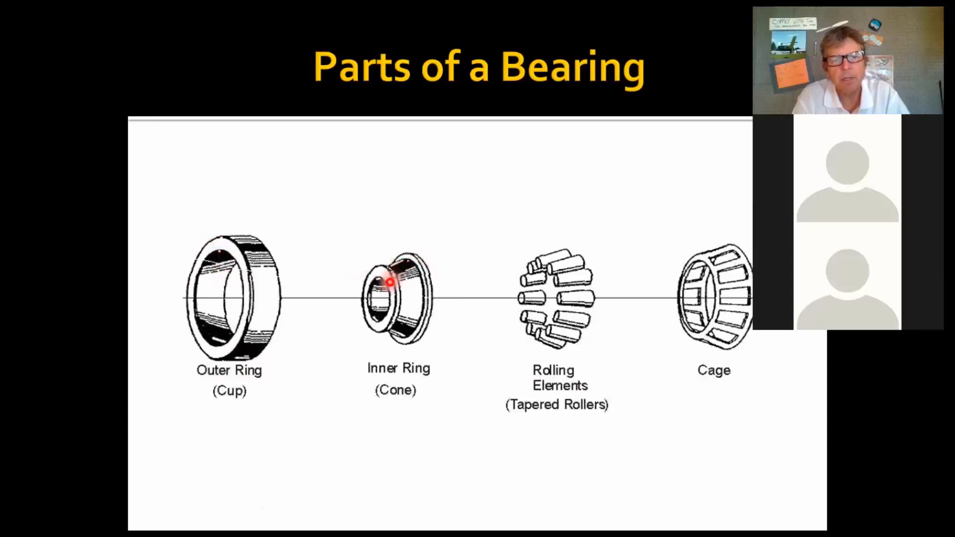
{"action": "mouse_move", "coordinate": [617, 276]}
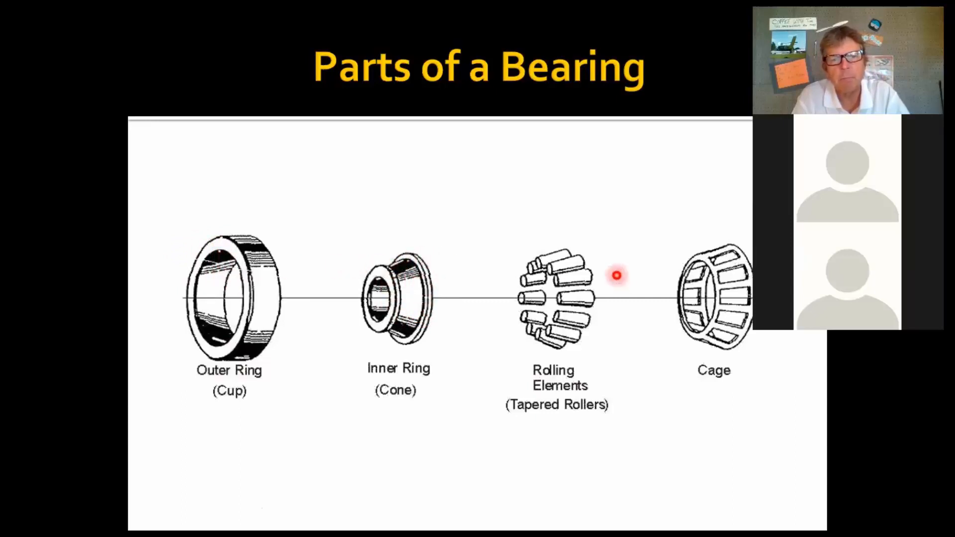
{"action": "mouse_move", "coordinate": [669, 261]}
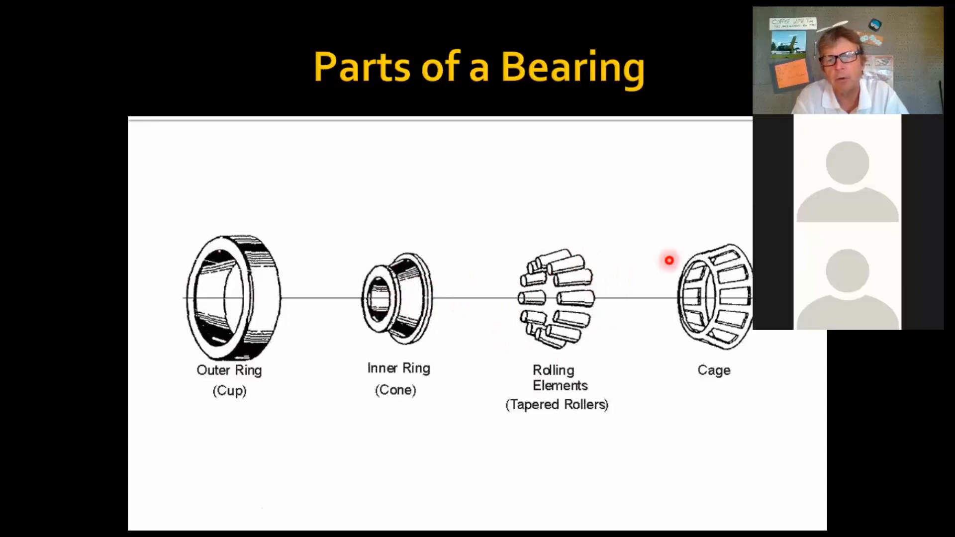
{"action": "mouse_move", "coordinate": [281, 282]}
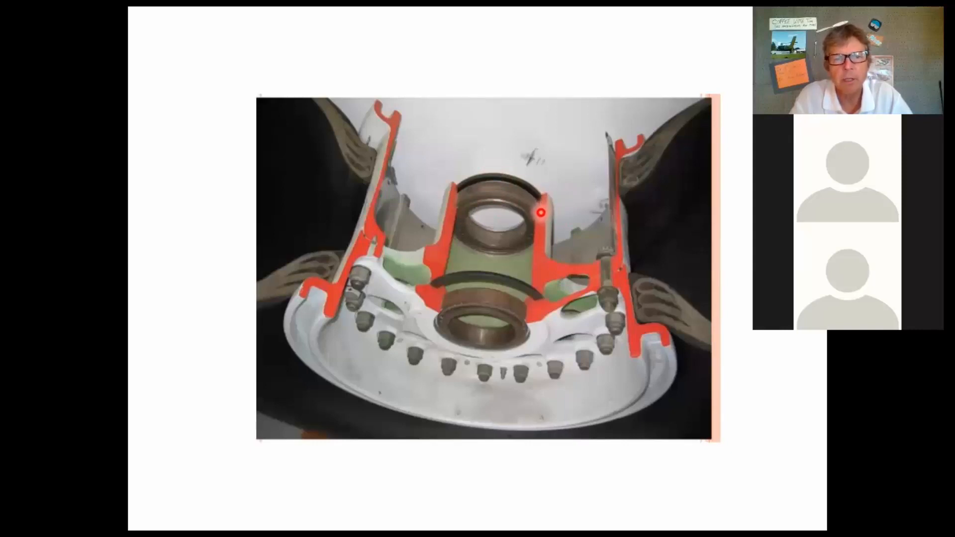
{"action": "mouse_move", "coordinate": [421, 334]}
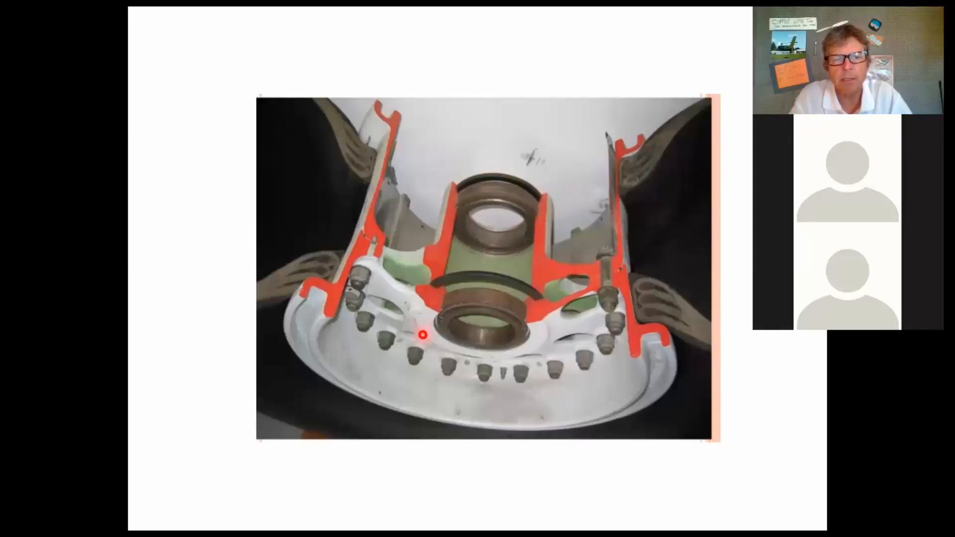
{"action": "mouse_move", "coordinate": [450, 351]}
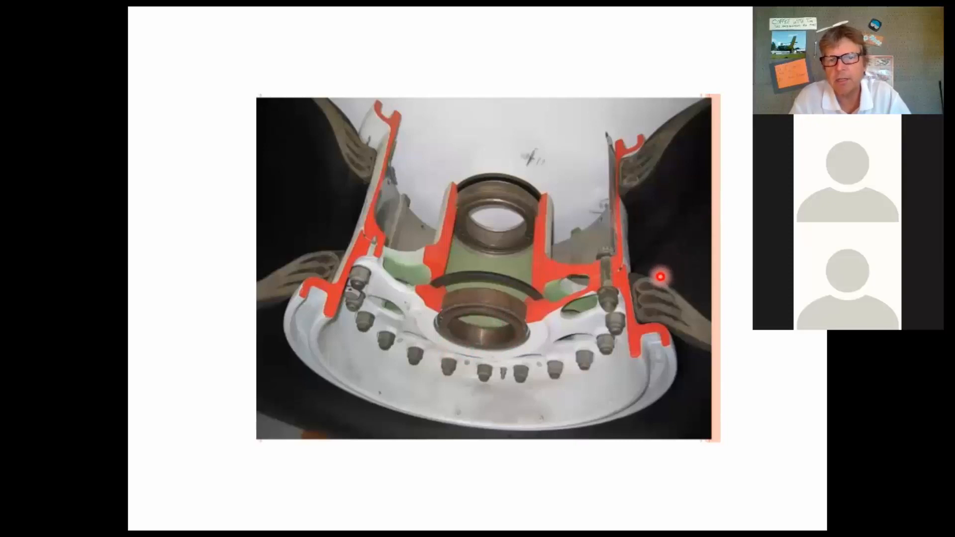
{"action": "mouse_move", "coordinate": [675, 324]}
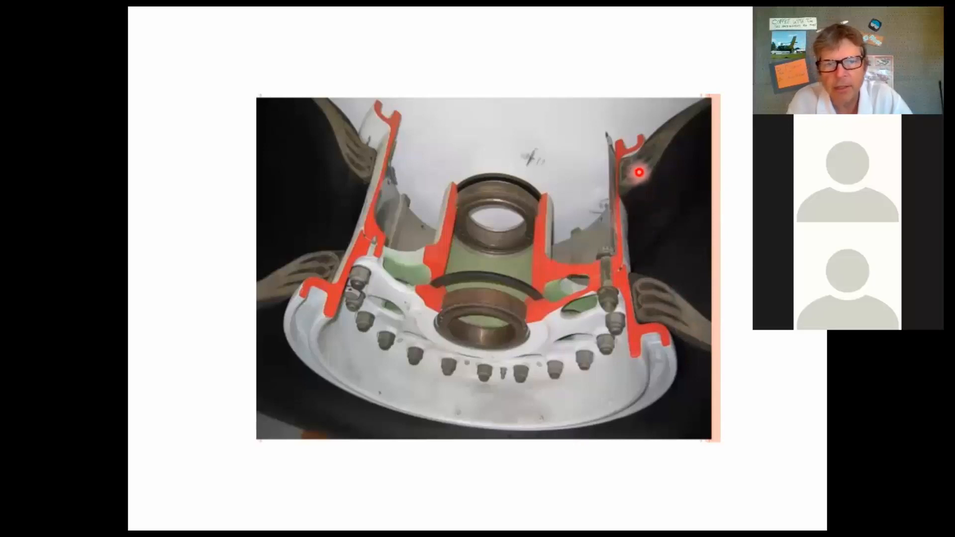
{"action": "mouse_move", "coordinate": [409, 136]}
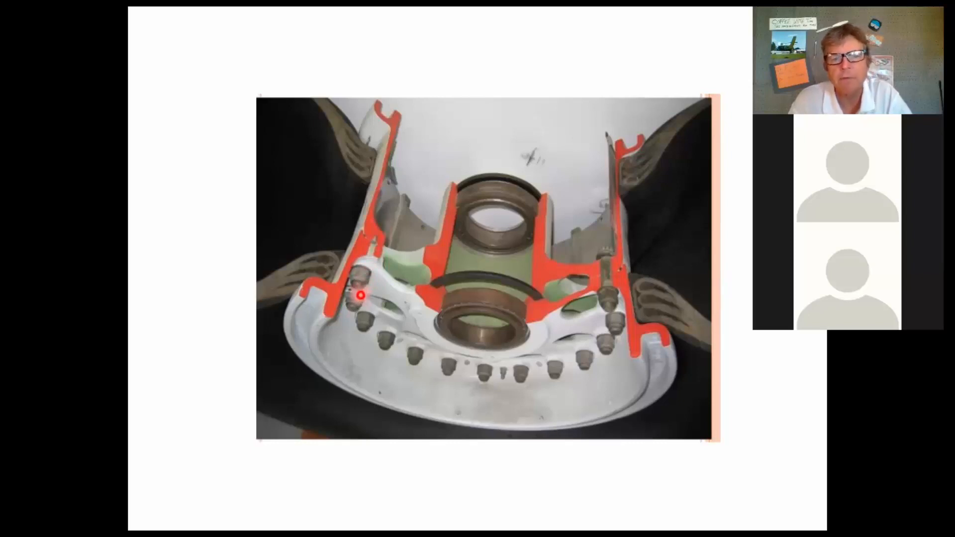
Advance the slide show past the bearing cleaning slide toward Bearing Flaws.
{"action": "key", "text": "Right"}
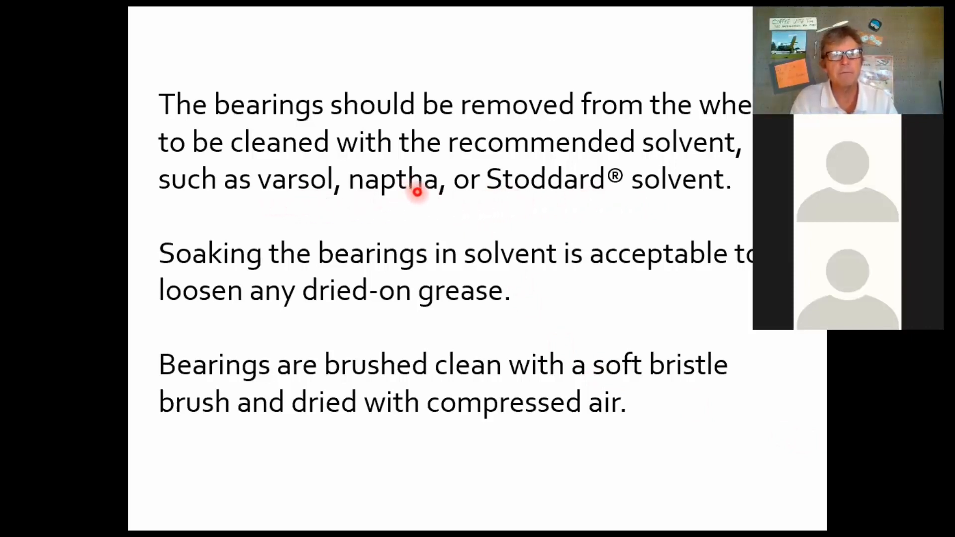
{"action": "mouse_move", "coordinate": [459, 257]}
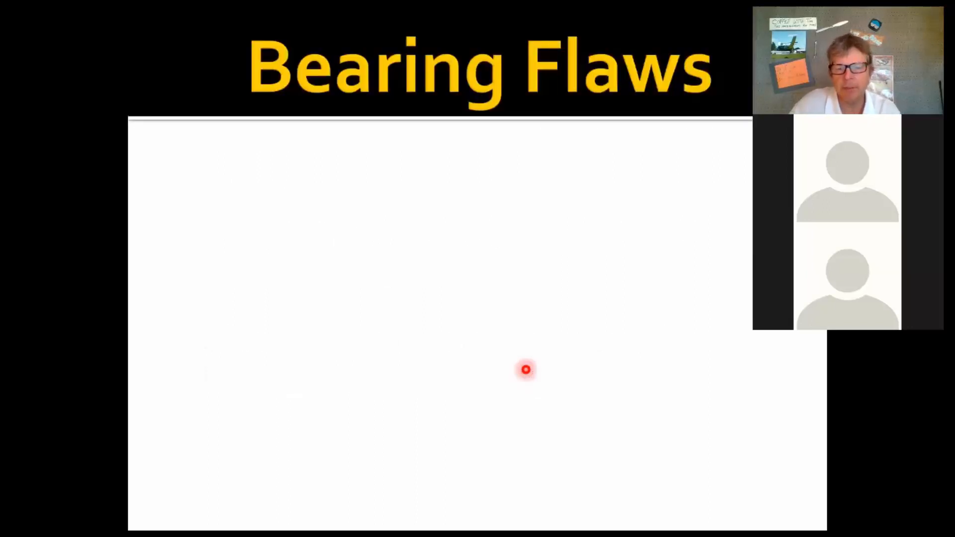
Step through the Bearing Flaws, Galling and Spalling slides, revisiting Galling, then reach False Brinelling.
{"action": "key", "text": "right"}
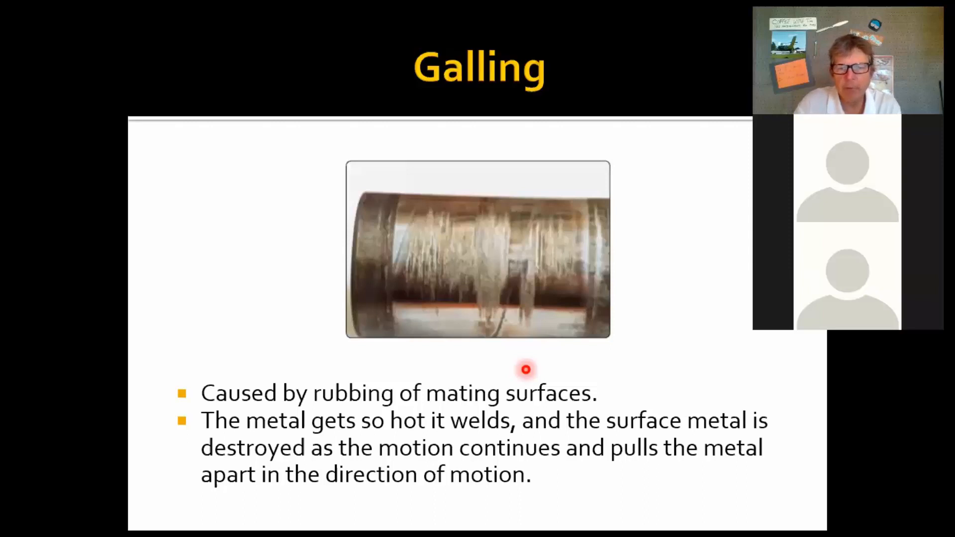
{"action": "key", "text": "right"}
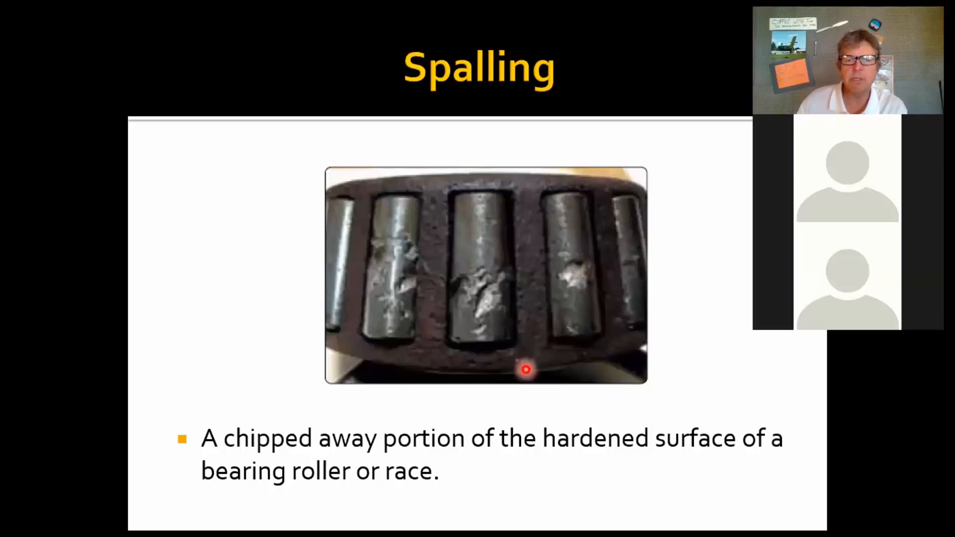
{"action": "key", "text": "right"}
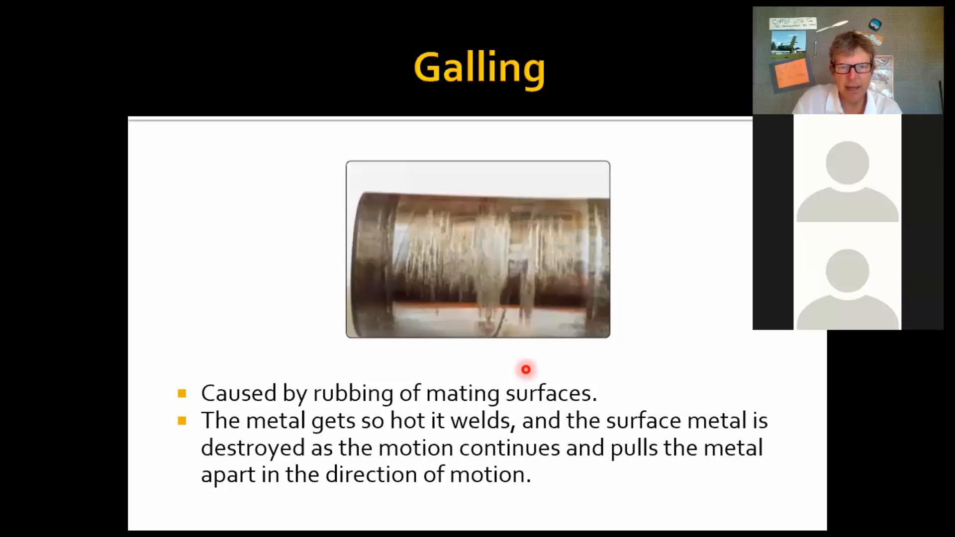
{"action": "key", "text": "right"}
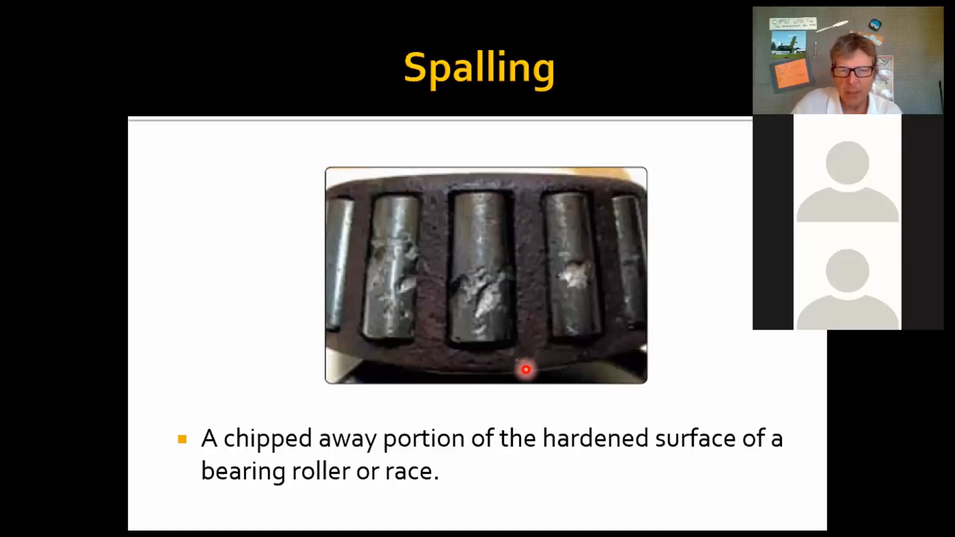
{"action": "key", "text": "right"}
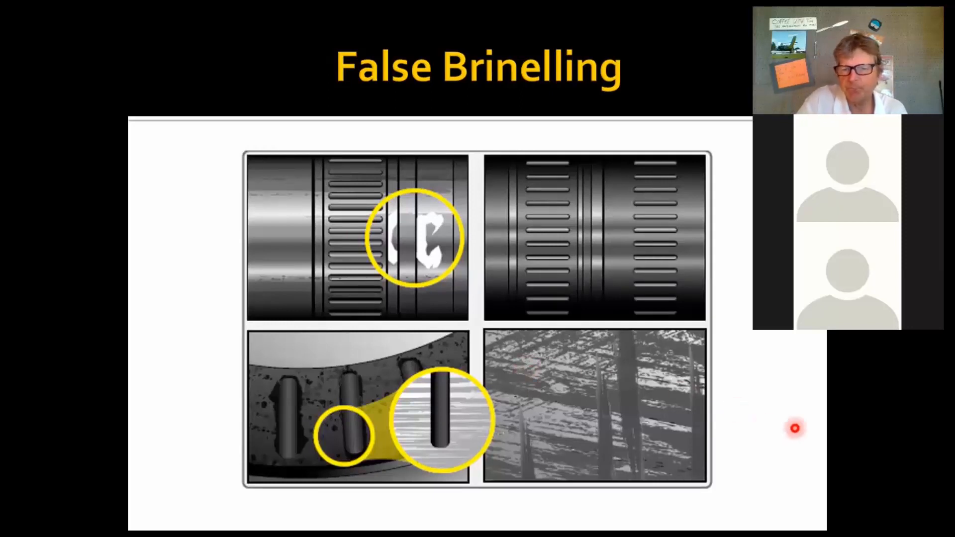
Advance past False Brinelling and Staining and Surface Marks to the Bruising slide.
{"action": "key", "text": "right"}
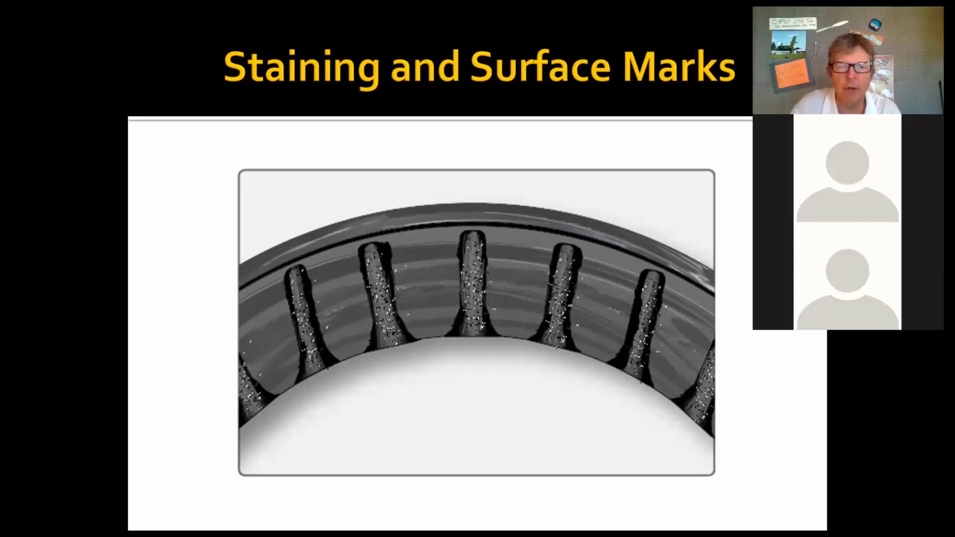
{"action": "key", "text": "Right"}
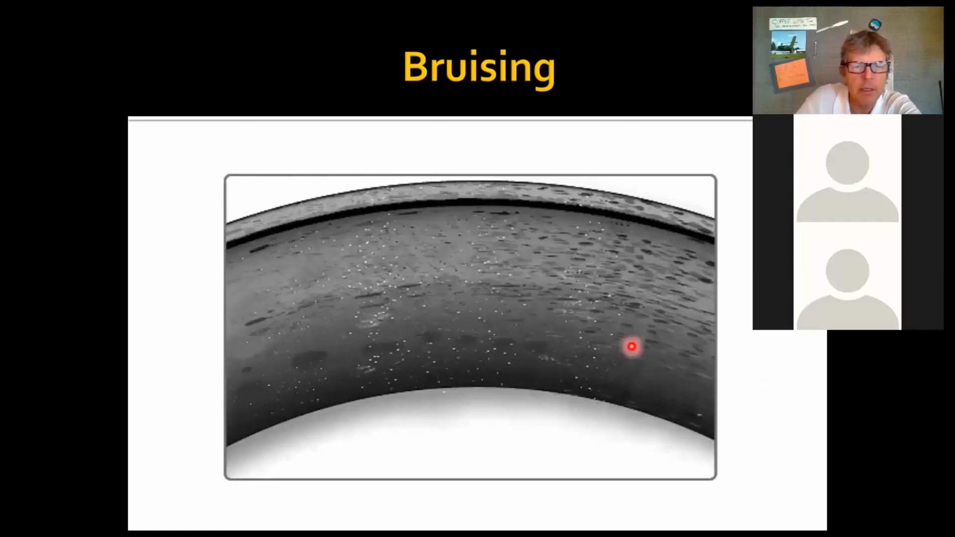
{"action": "mouse_move", "coordinate": [383, 323]}
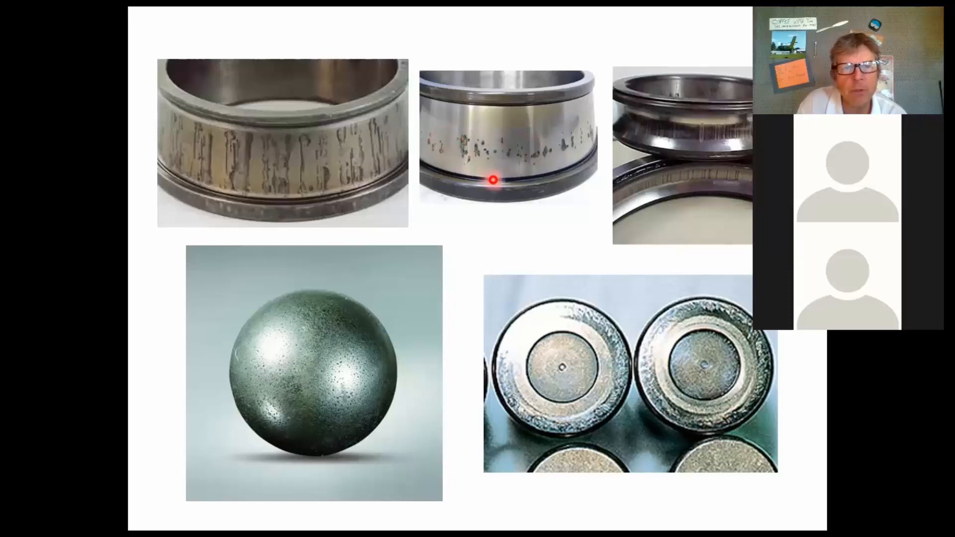
{"action": "mouse_move", "coordinate": [585, 213]}
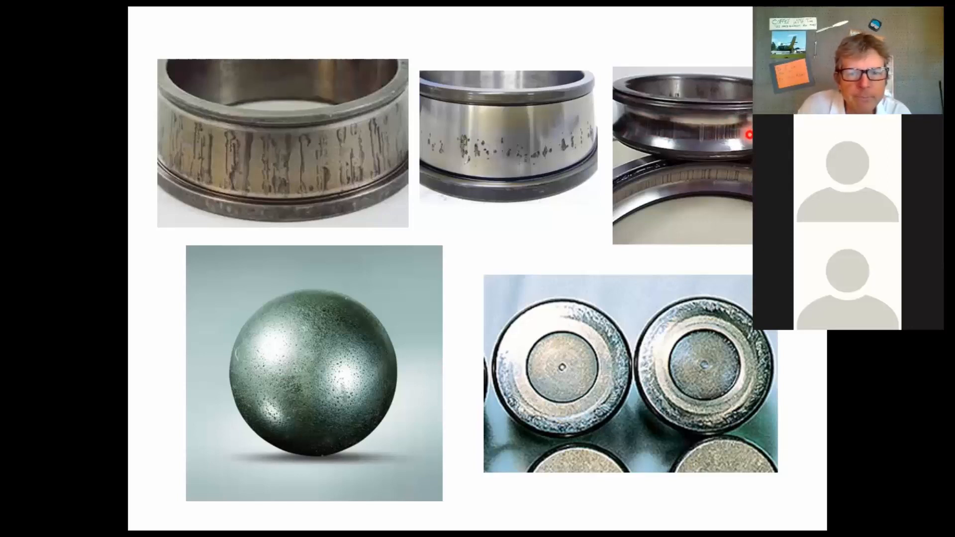
{"action": "key", "text": "right"}
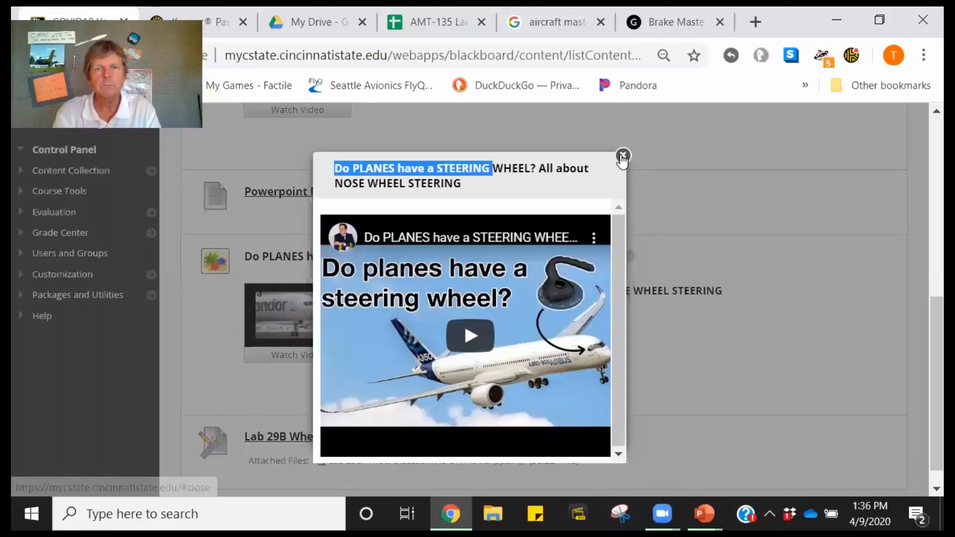
Close the nose wheel steering video and scroll the week page to the King Air landing gear checks item.
{"action": "left_click", "coordinate": [621, 156]}
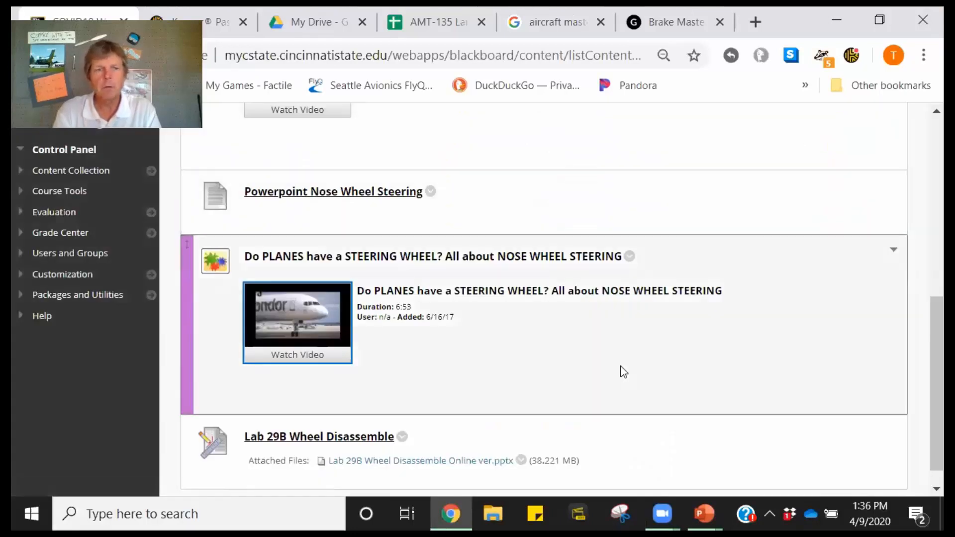
{"action": "scroll", "scroll_direction": "up", "scroll_amount": 3}
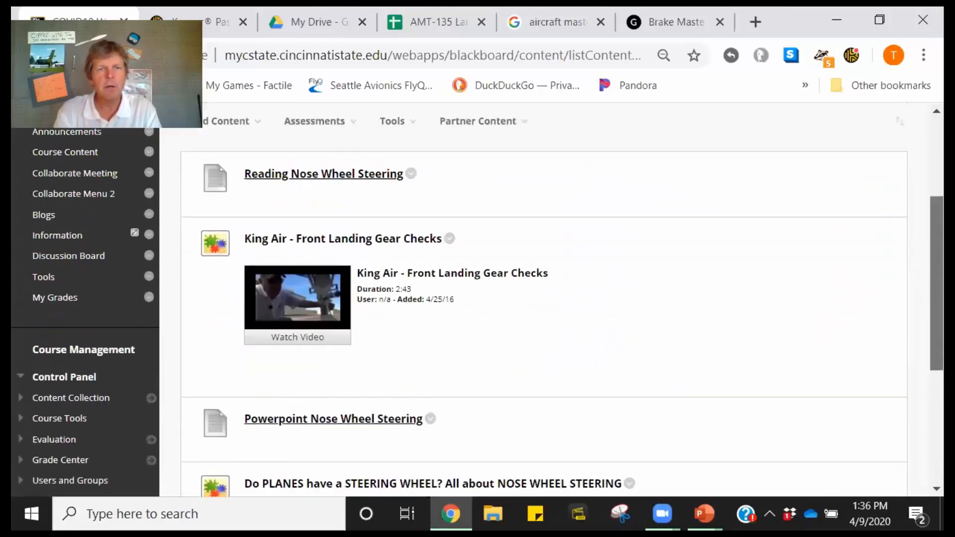
{"action": "scroll", "scroll_direction": "down", "scroll_amount": 3}
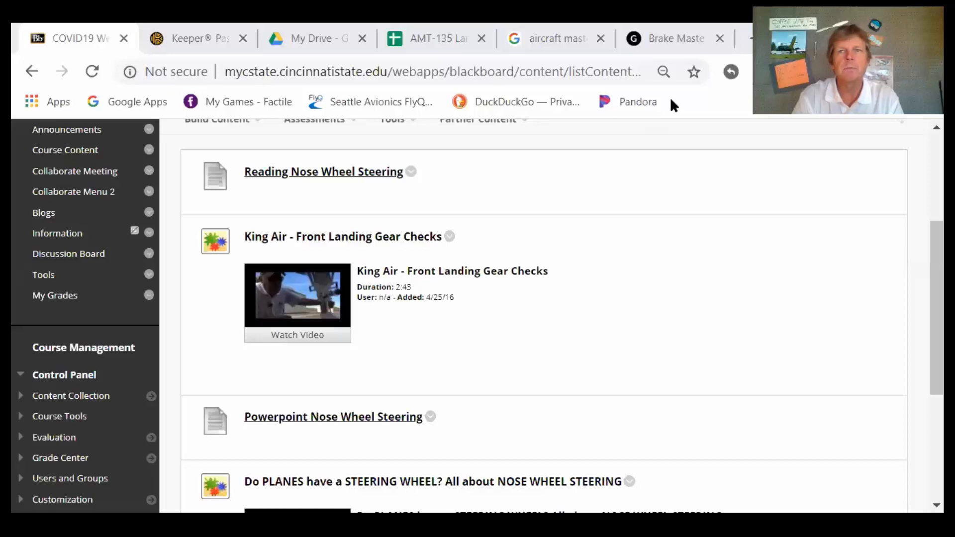
Switch to the AMT-135 schedule spreadsheet and select the M2 entry in the Final row.
{"action": "left_click", "coordinate": [392, 119]}
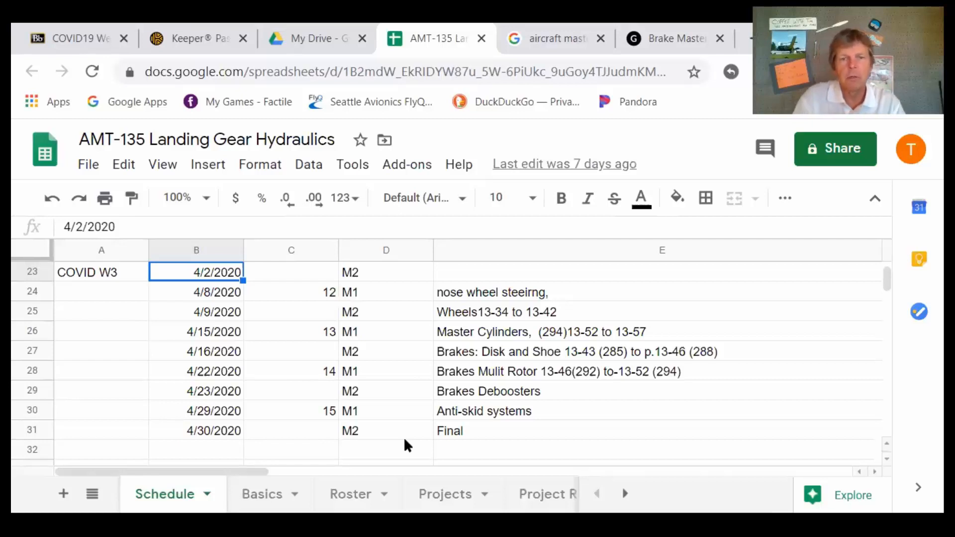
{"action": "mouse_move", "coordinate": [668, 333]}
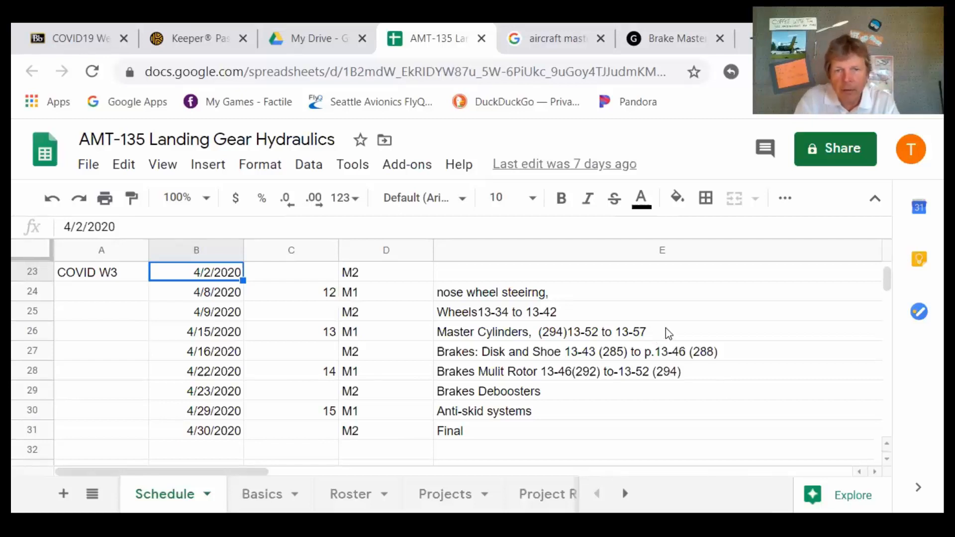
{"action": "mouse_move", "coordinate": [683, 252]}
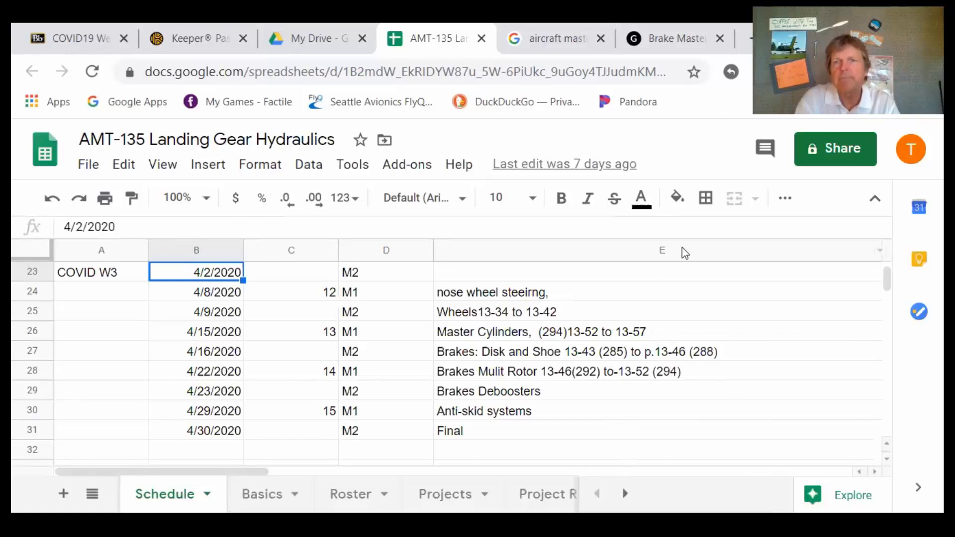
{"action": "left_click", "coordinate": [386, 431]}
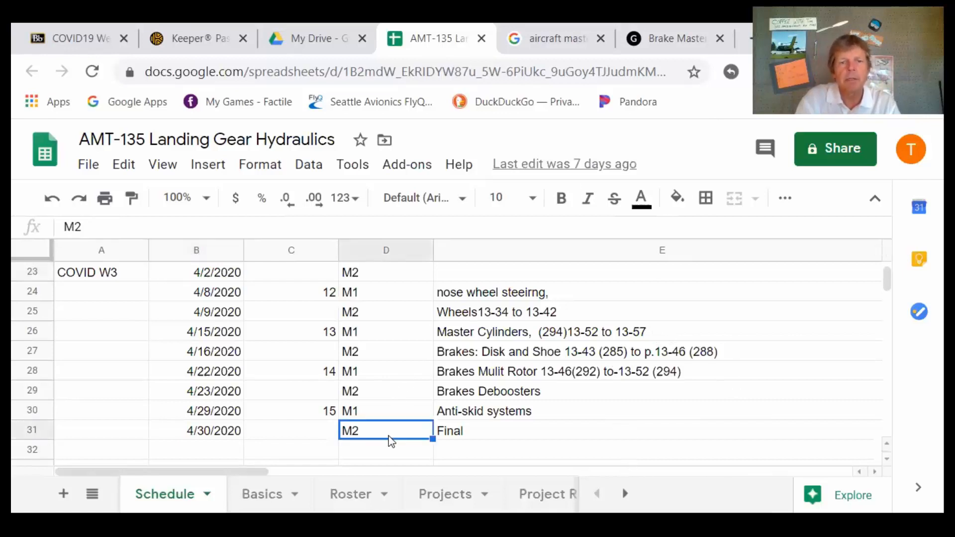
{"action": "scroll", "scroll_direction": "right", "scroll_amount": 3}
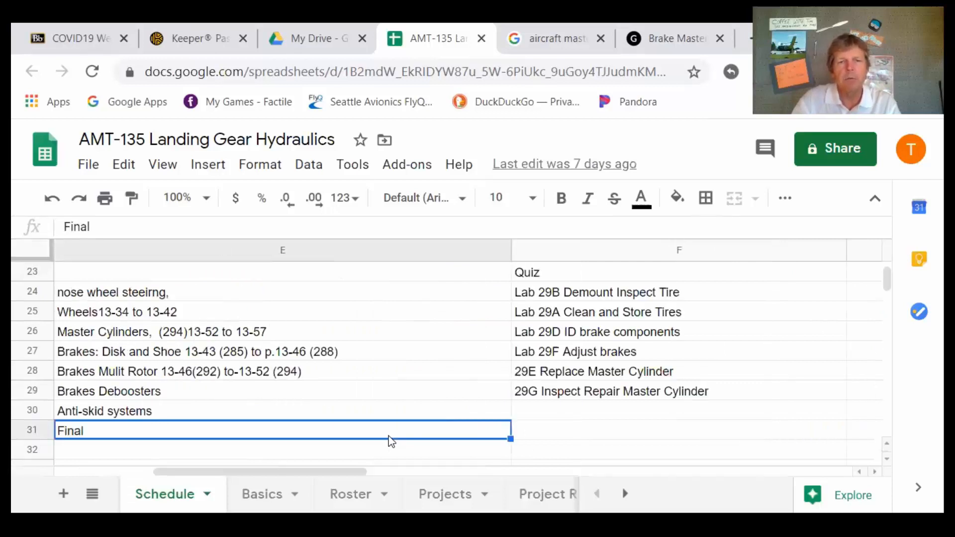
{"action": "left_click", "coordinate": [678, 429]}
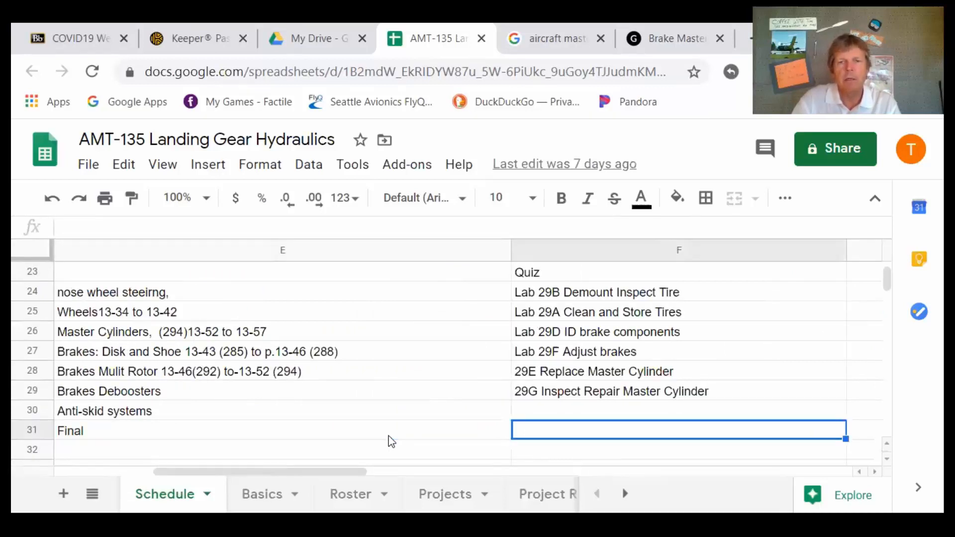
{"action": "left_click", "coordinate": [597, 292]}
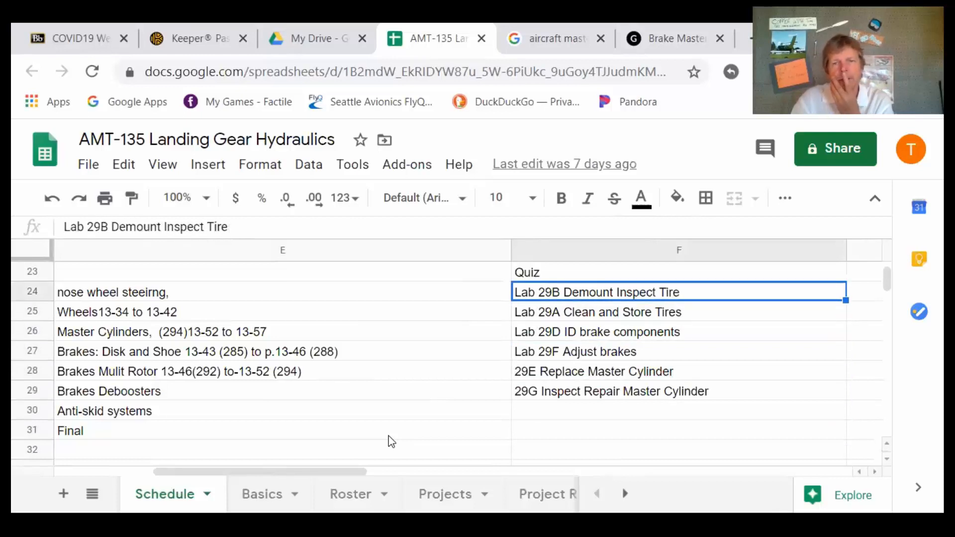
{"action": "left_click", "coordinate": [678, 311]}
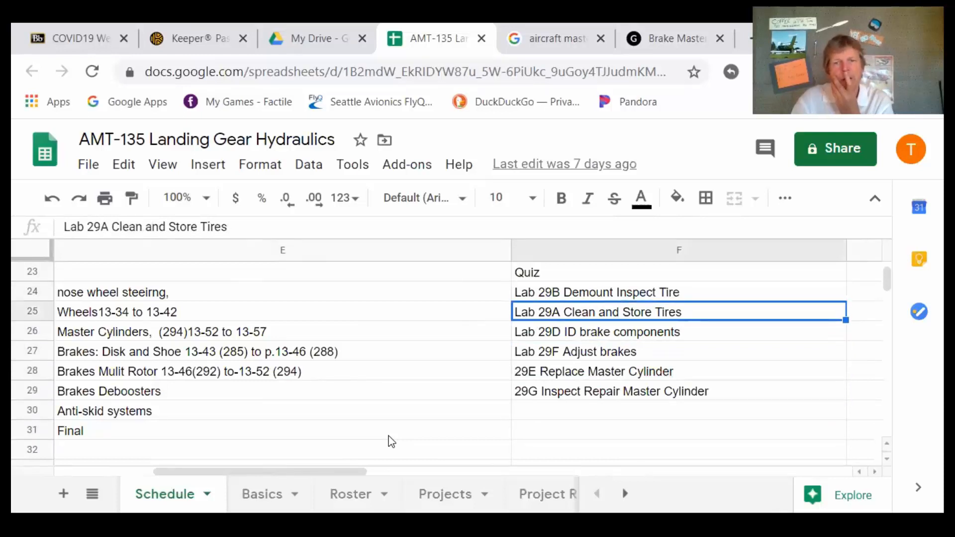
{"action": "left_click", "coordinate": [678, 331]}
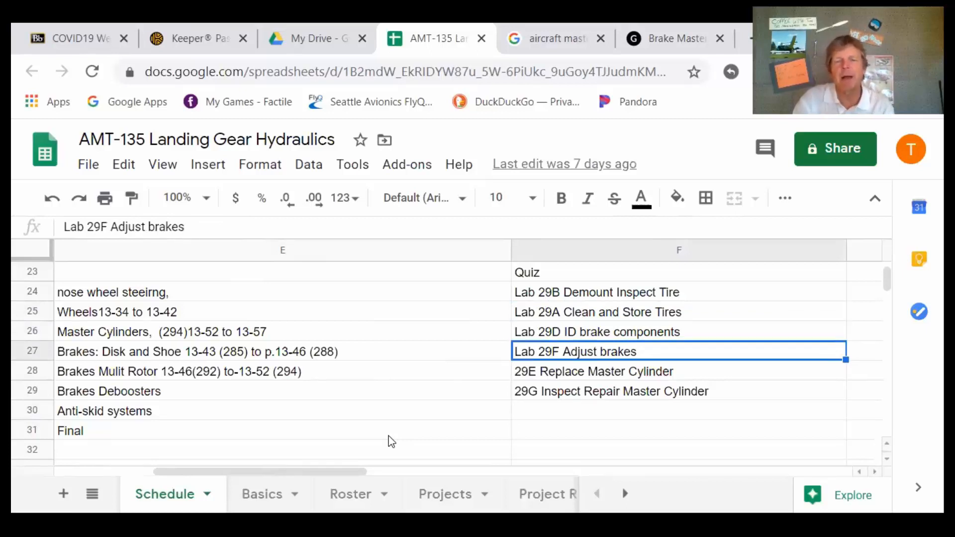
{"action": "left_click", "coordinate": [609, 391]}
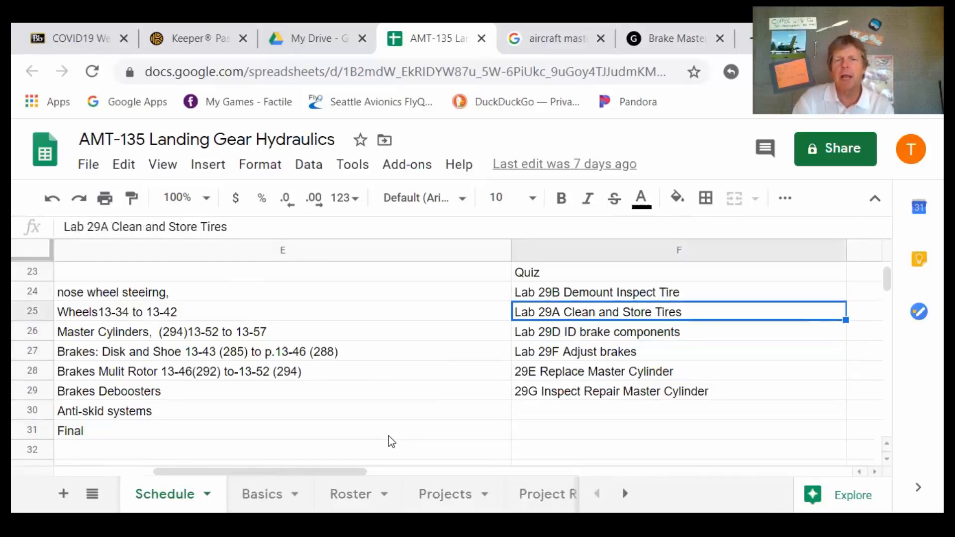
{"action": "left_click", "coordinate": [594, 371]}
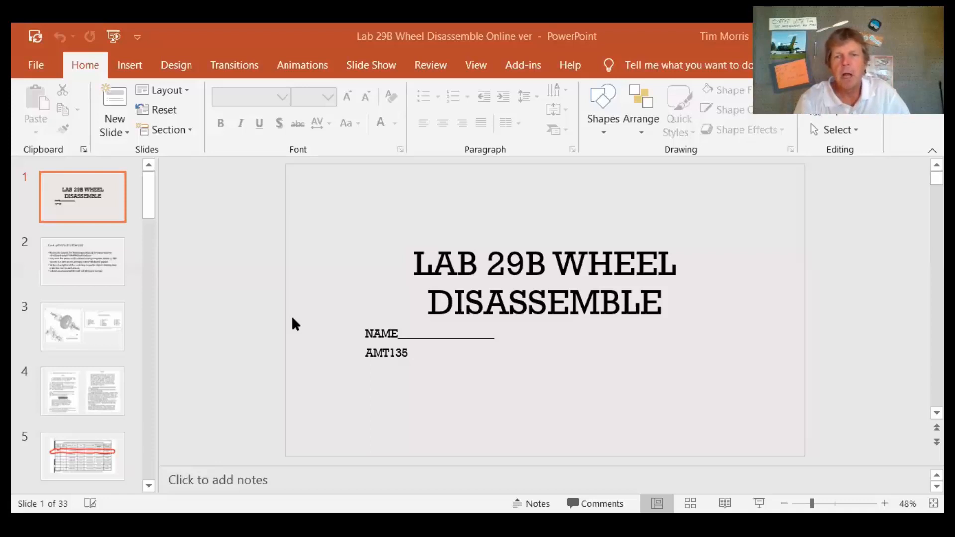
{"action": "mouse_move", "coordinate": [256, 341]}
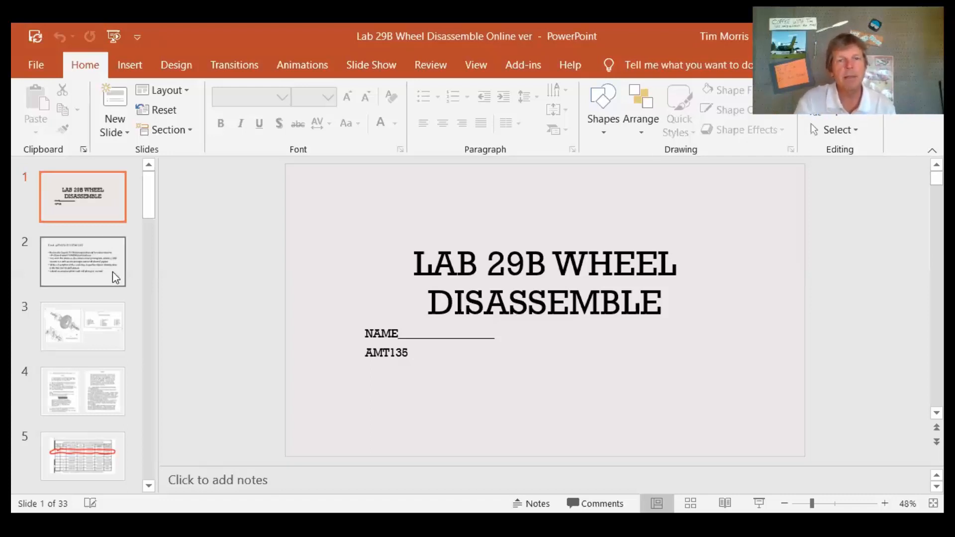
Show the Instructions, torque values table and manual pages slides, then the wheel workstep photo slide.
{"action": "left_click", "coordinate": [82, 261]}
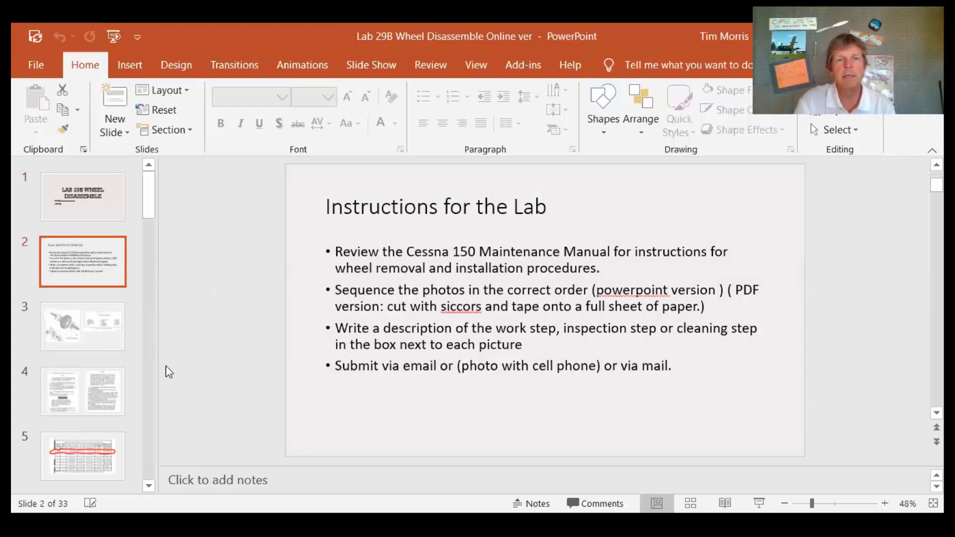
{"action": "mouse_move", "coordinate": [142, 342]}
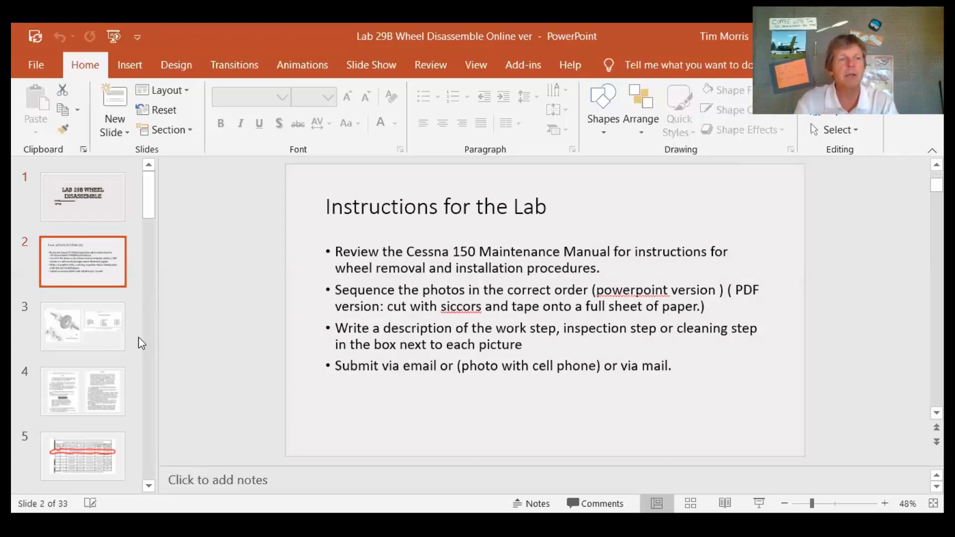
{"action": "left_click", "coordinate": [82, 327]}
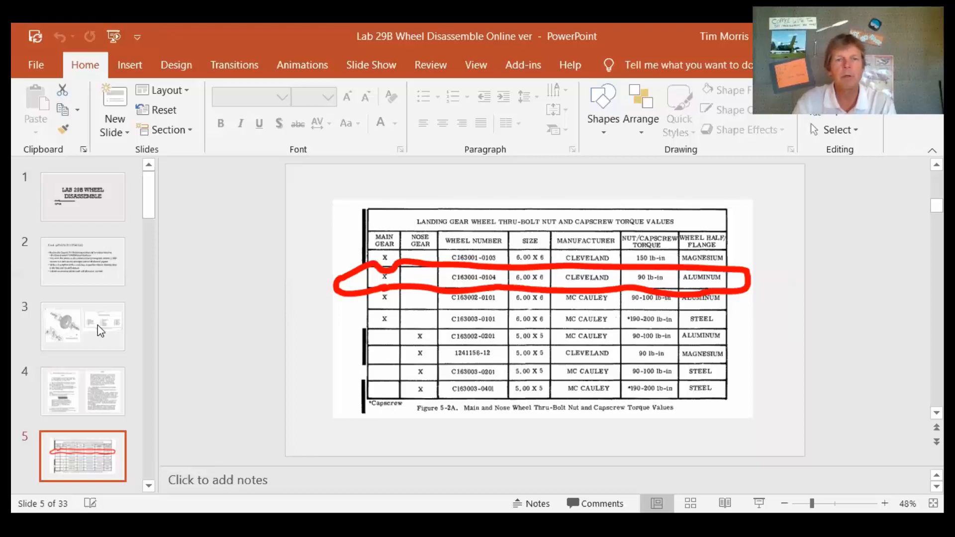
{"action": "left_click", "coordinate": [83, 391]}
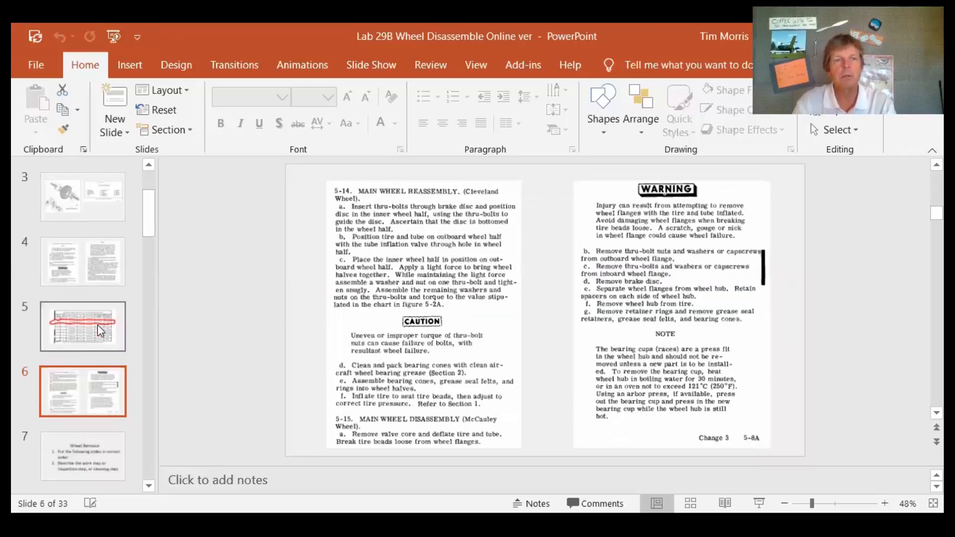
{"action": "left_click", "coordinate": [82, 356]}
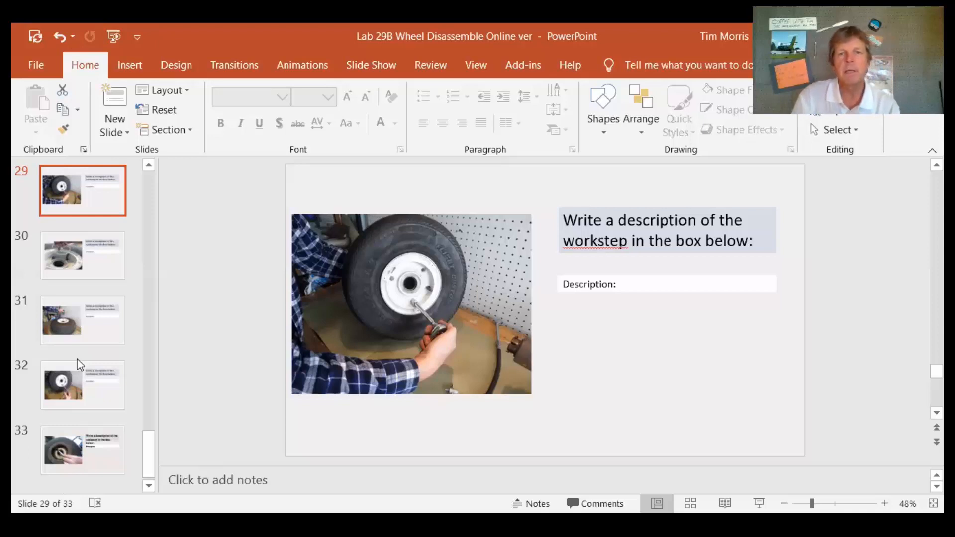
Return to the Instructions for the Lab slide, then select another slide from the thumbnail pane.
{"action": "left_click", "coordinate": [609, 284]}
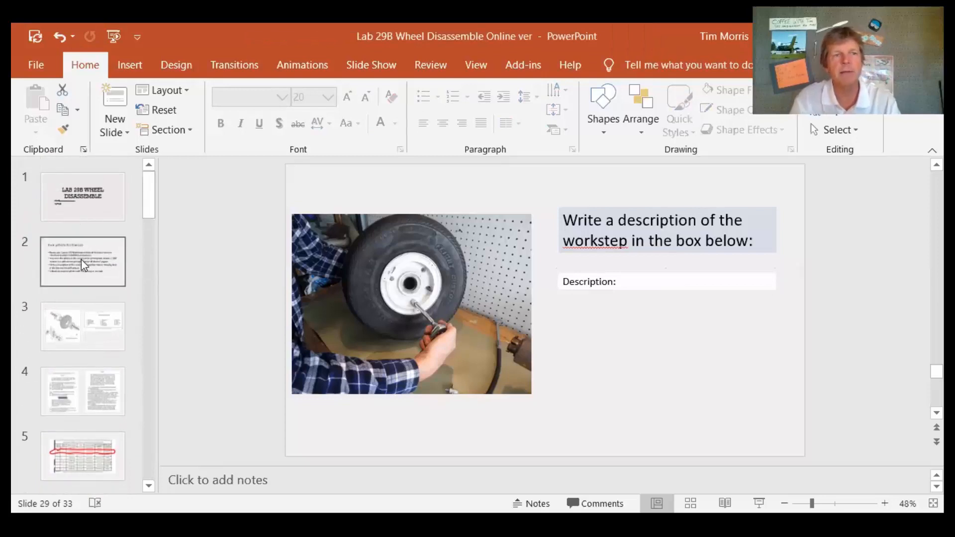
{"action": "left_click", "coordinate": [82, 262]}
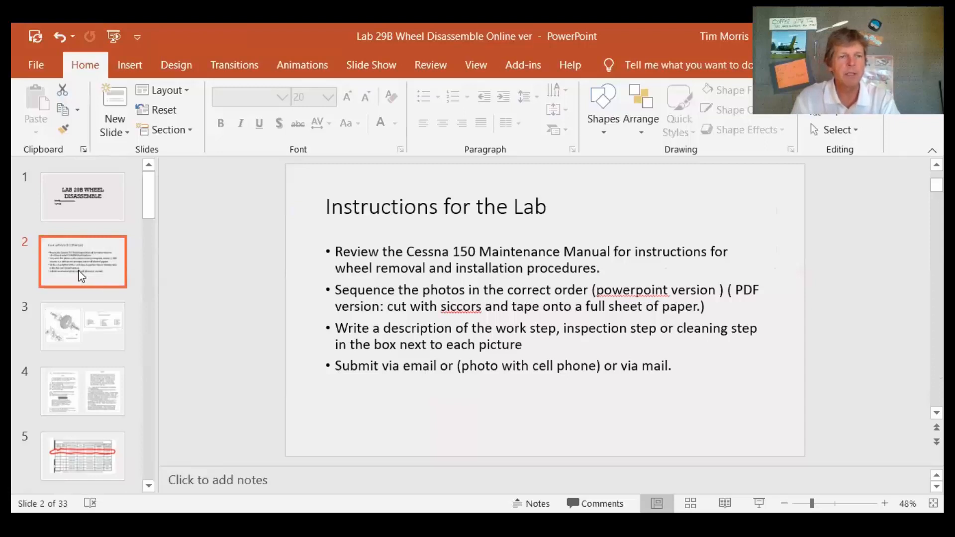
{"action": "left_click", "coordinate": [82, 391]}
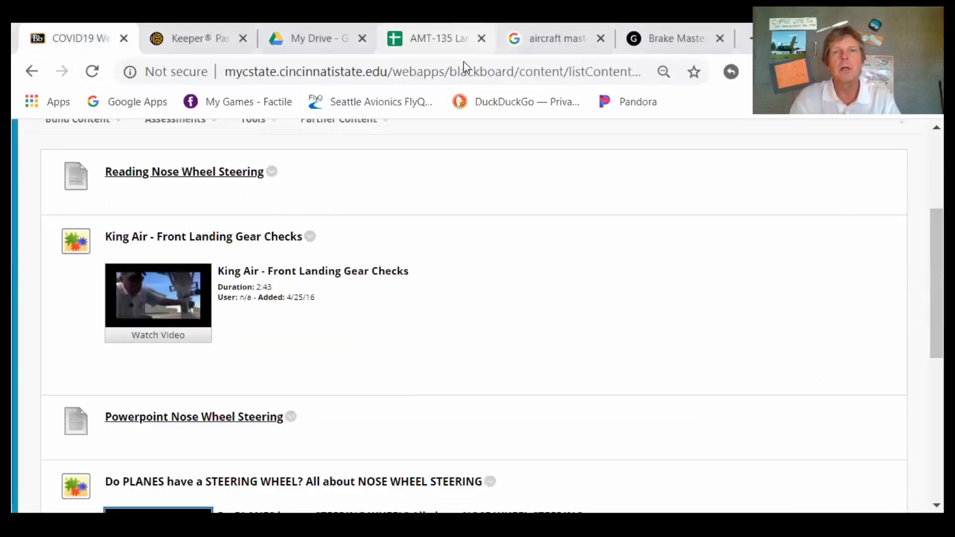
From the image search results, open the Flight Mechanic Brake Actuating Systems (Part One) page.
{"action": "left_click", "coordinate": [670, 38]}
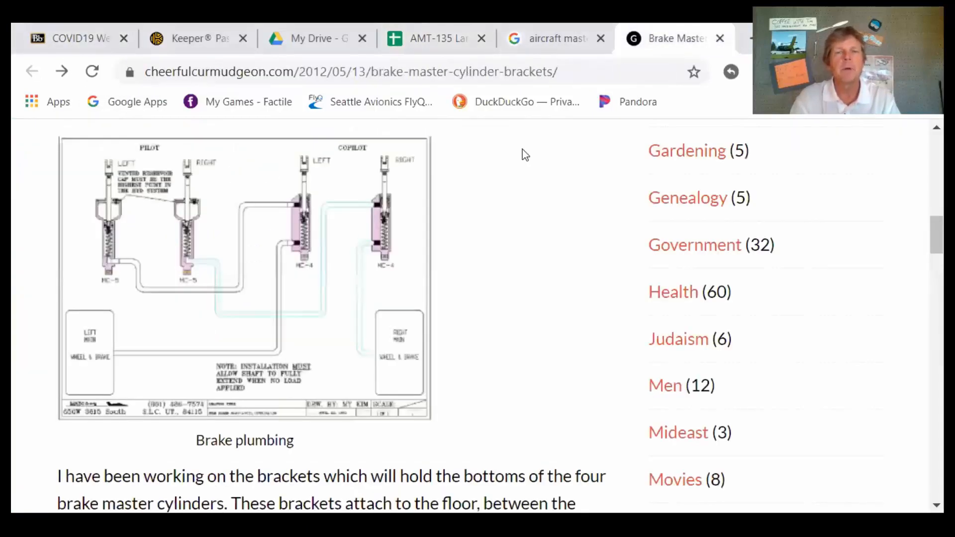
{"action": "mouse_move", "coordinate": [272, 57]}
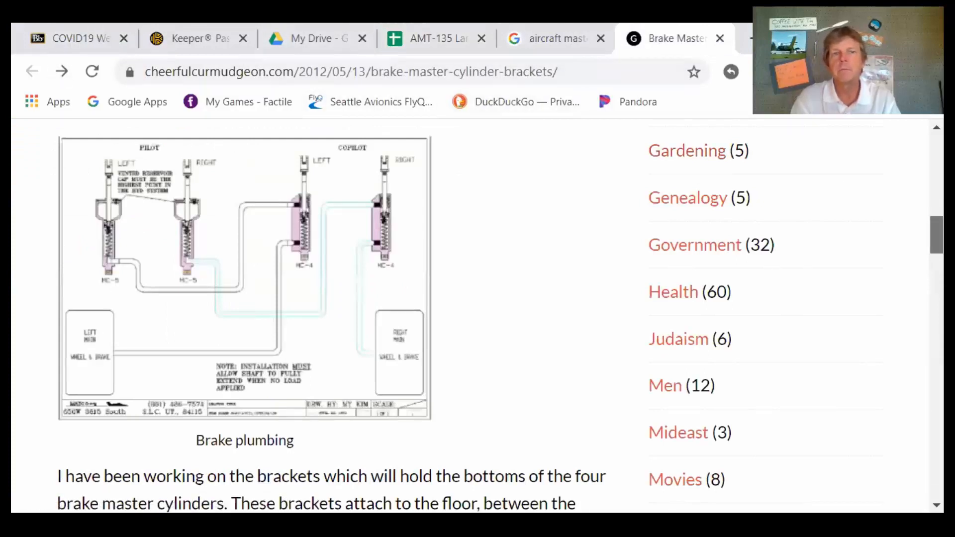
{"action": "scroll", "scroll_direction": "up", "scroll_amount": 3}
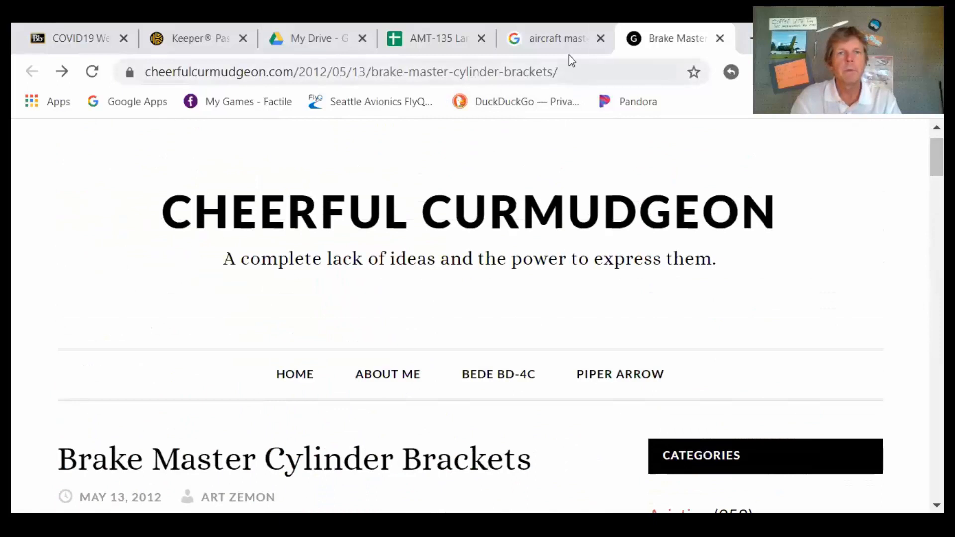
{"action": "left_click", "coordinate": [554, 39]}
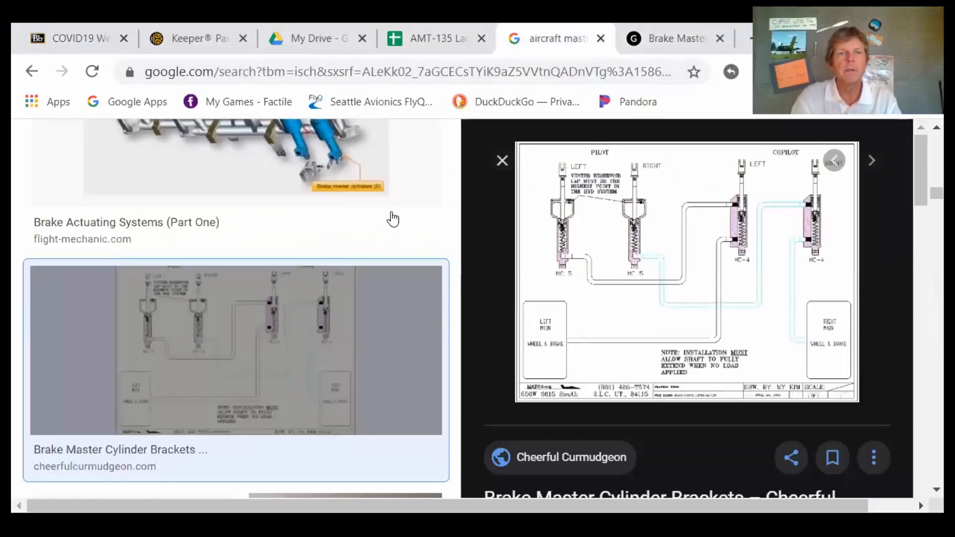
{"action": "left_click", "coordinate": [126, 222]}
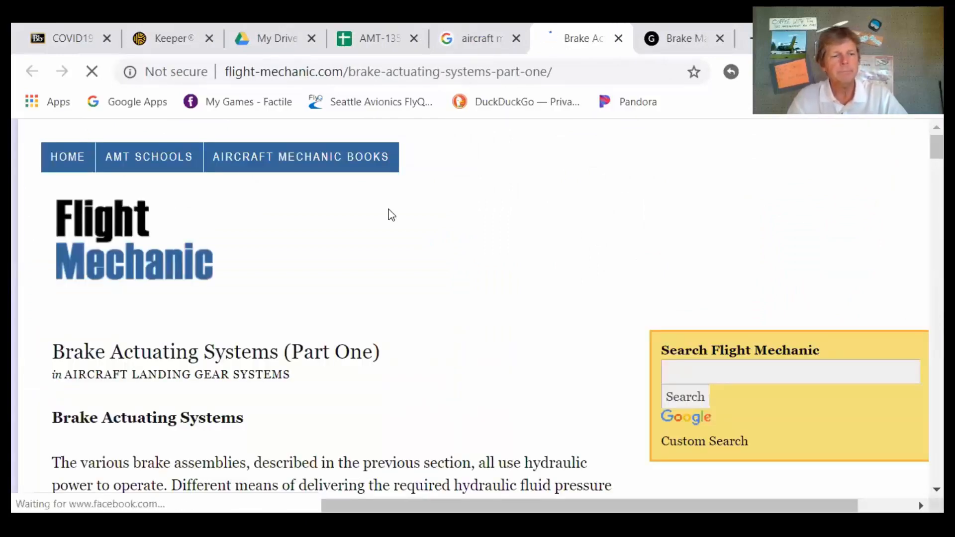
Scroll the article down to its Figure 13-92 brake master cylinders rudder pedal diagram.
{"action": "scroll", "scroll_direction": "down", "scroll_amount": 3}
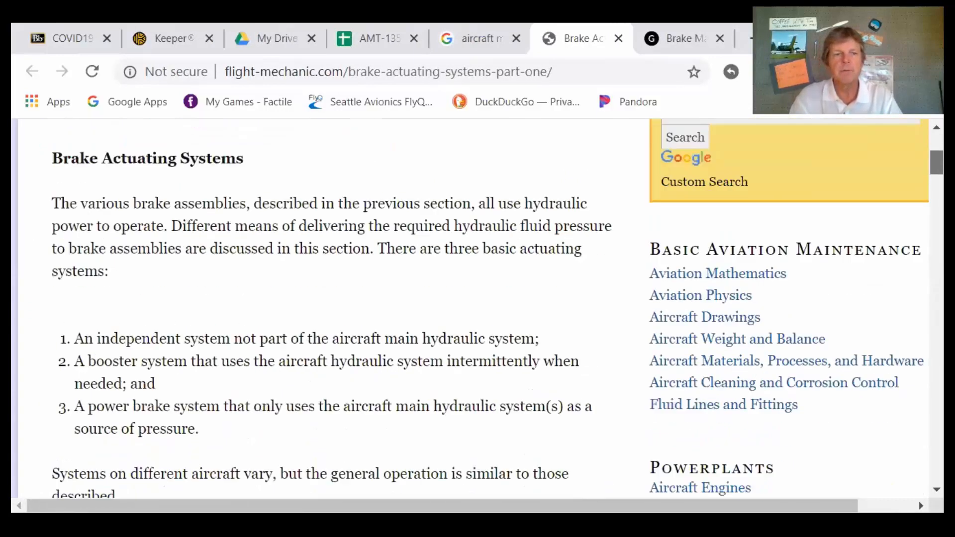
{"action": "scroll", "scroll_direction": "down", "scroll_amount": 3}
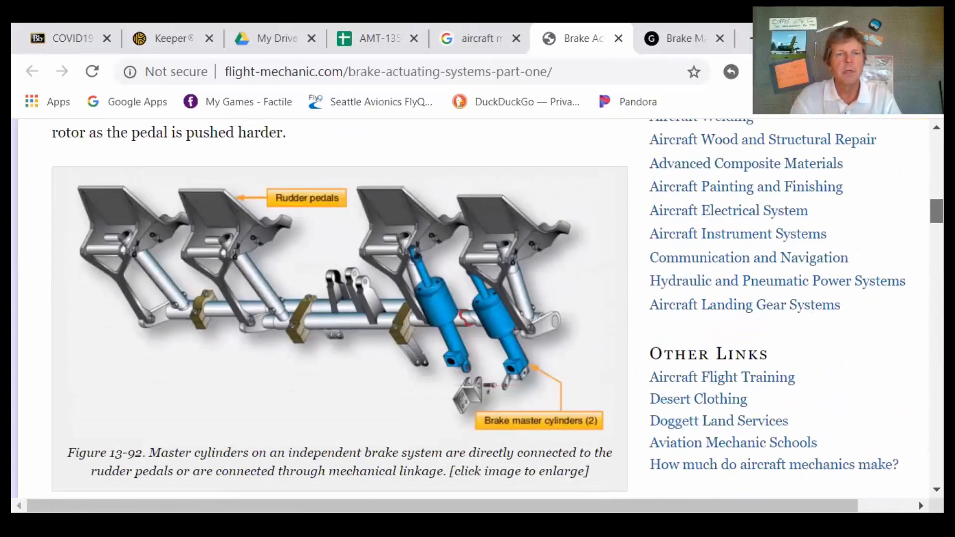
{"action": "scroll", "scroll_direction": "down", "scroll_amount": 3}
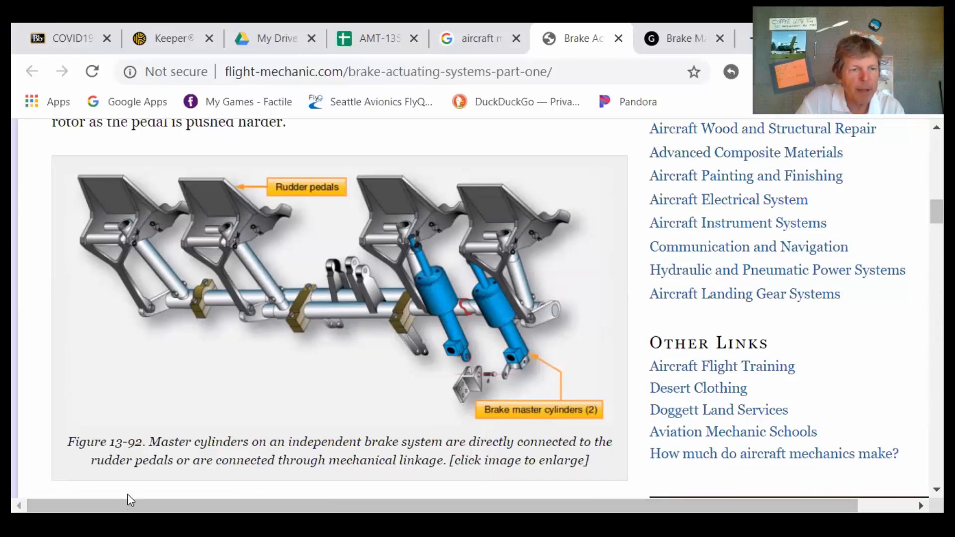
{"action": "mouse_move", "coordinate": [169, 456]}
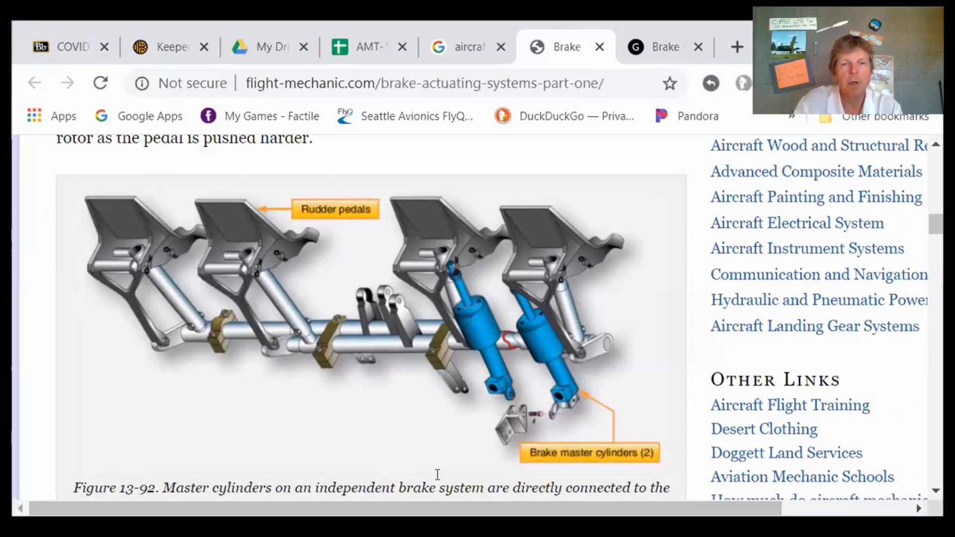
Switch to the Cheerful Curmudgeon Brake Master Cylinder Brackets post and scroll to its brake plumbing diagram.
{"action": "left_click", "coordinate": [467, 47]}
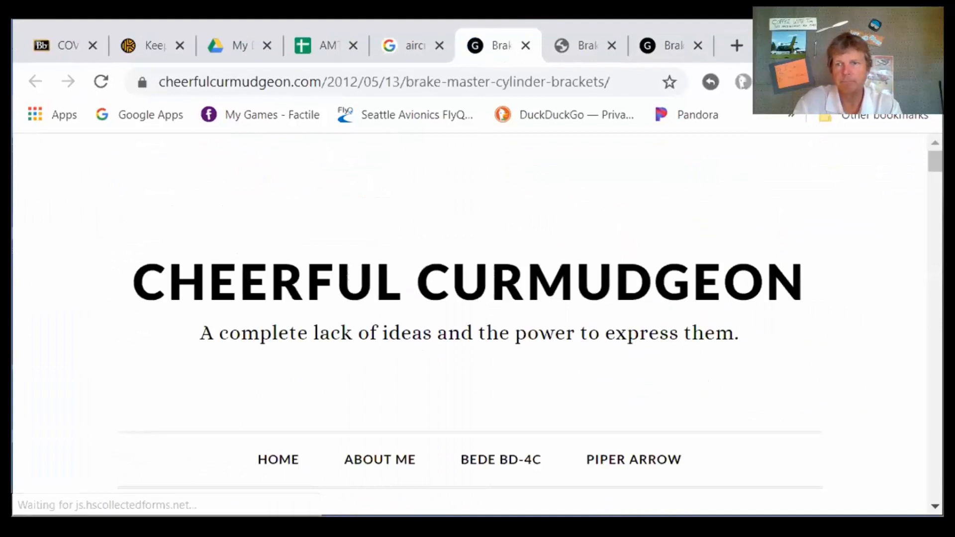
{"action": "scroll", "scroll_direction": "down", "scroll_amount": 3}
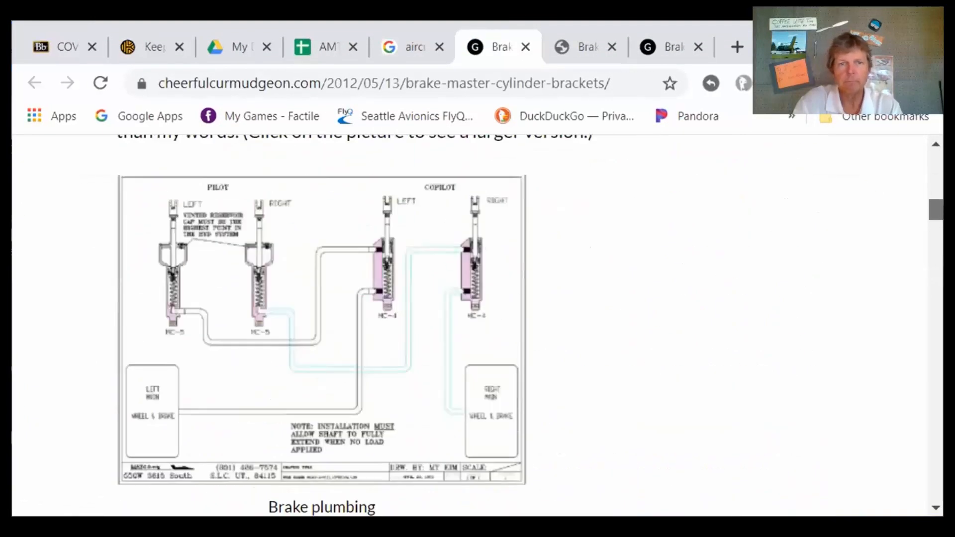
{"action": "scroll", "scroll_direction": "down", "scroll_amount": 3}
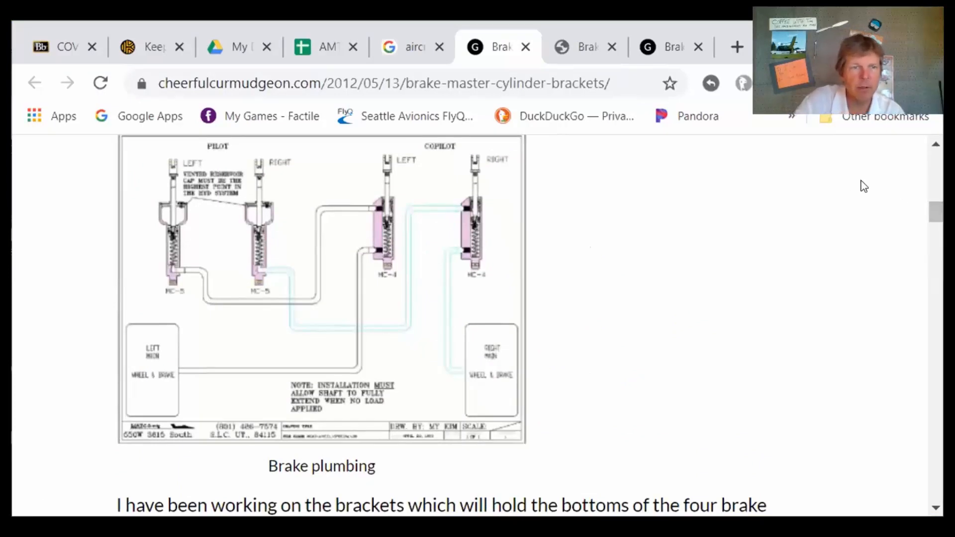
{"action": "mouse_move", "coordinate": [390, 220]}
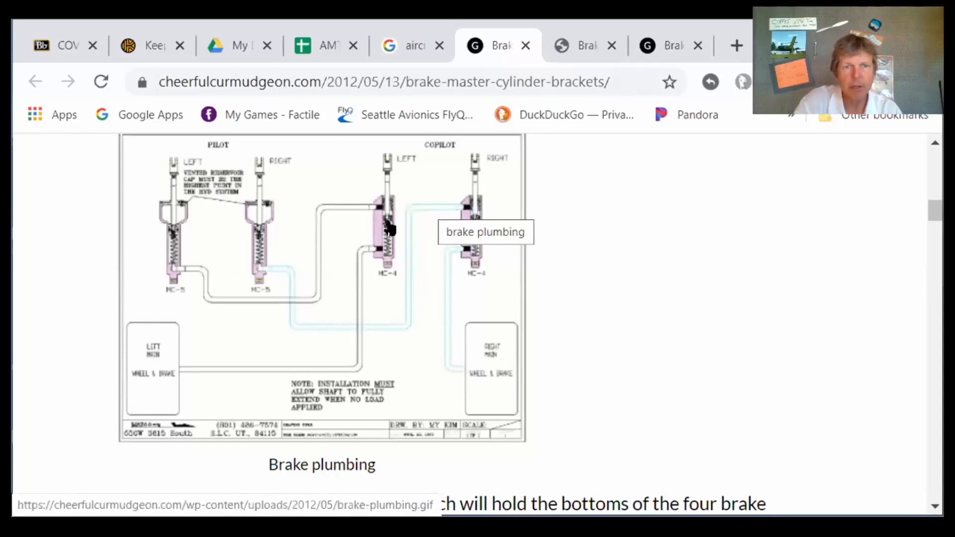
{"action": "mouse_move", "coordinate": [391, 224]}
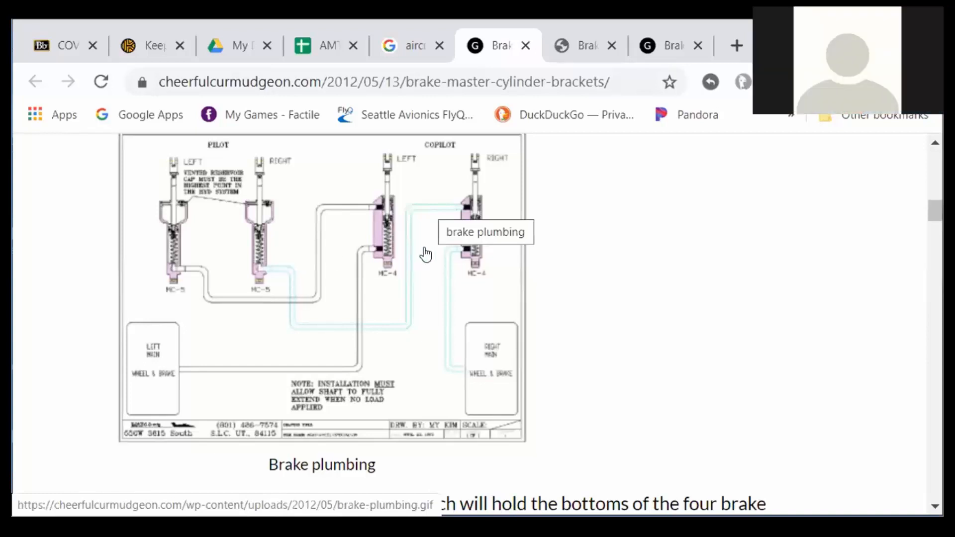
{"action": "mouse_move", "coordinate": [440, 213]}
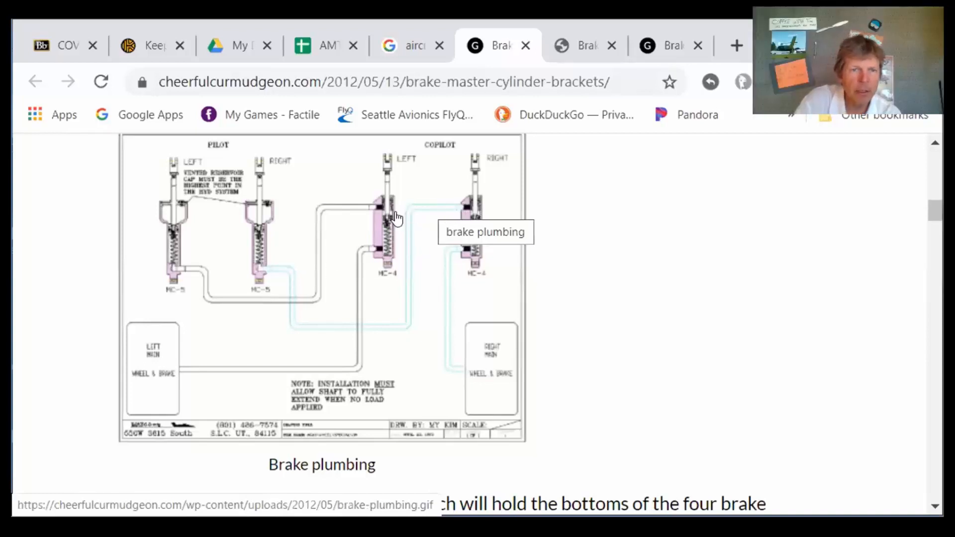
{"action": "mouse_move", "coordinate": [389, 252]}
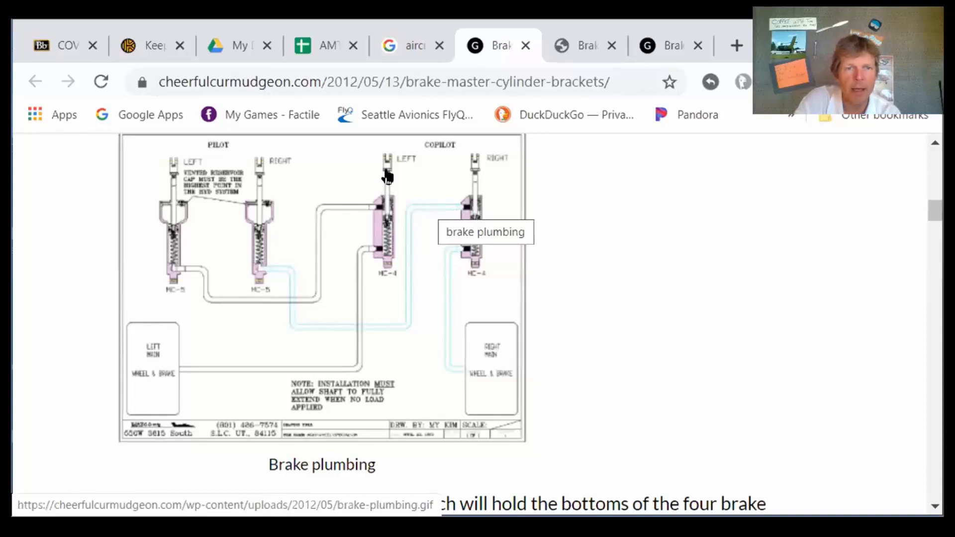
{"action": "mouse_move", "coordinate": [391, 247]}
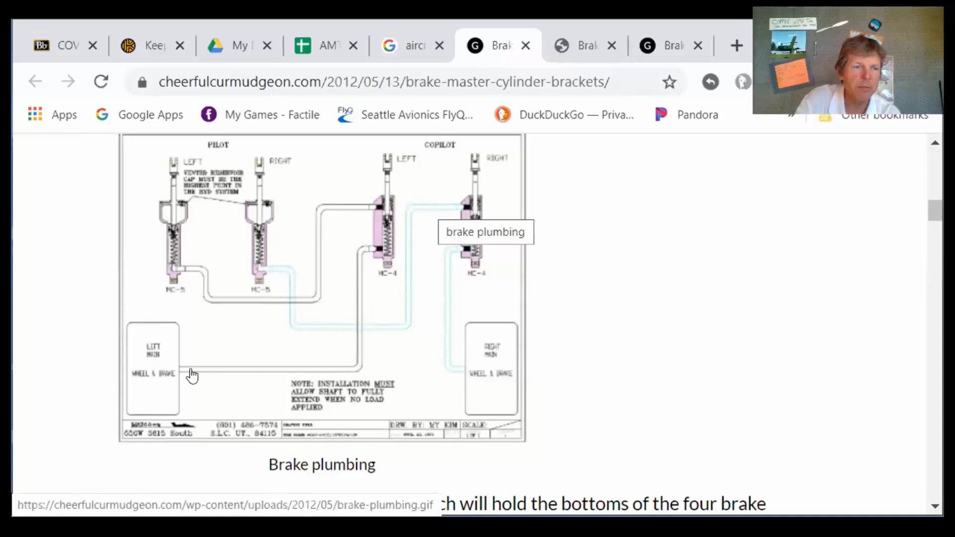
{"action": "mouse_move", "coordinate": [333, 399]}
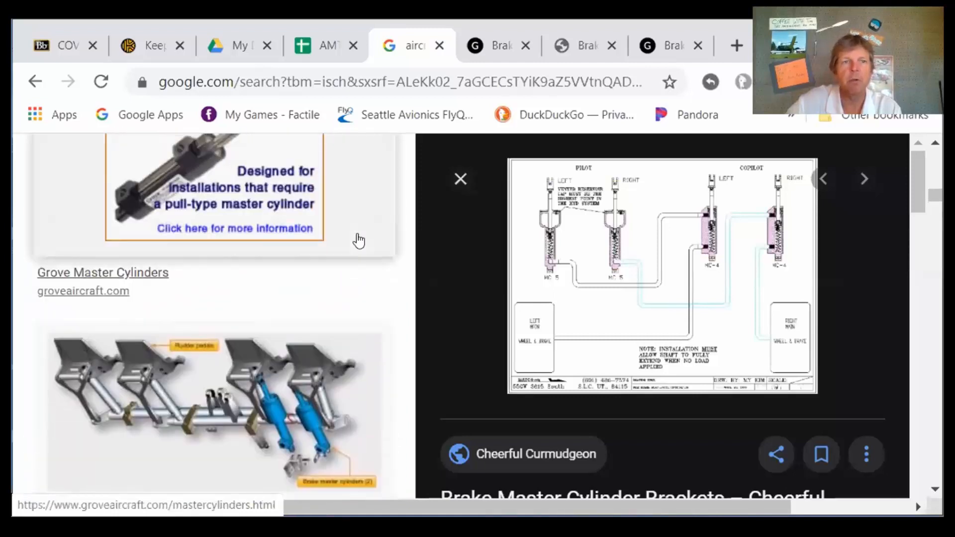
Scroll the image results and enlarge the Flight Mechanic brake actuating cutaway diagram preview.
{"action": "scroll", "scroll_direction": "down", "scroll_amount": 3}
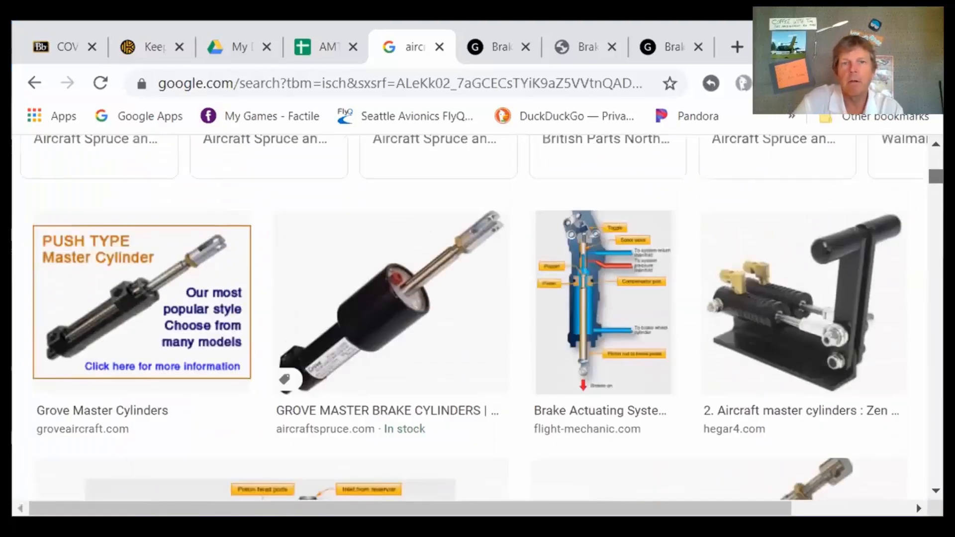
{"action": "scroll", "scroll_direction": "down", "scroll_amount": 3}
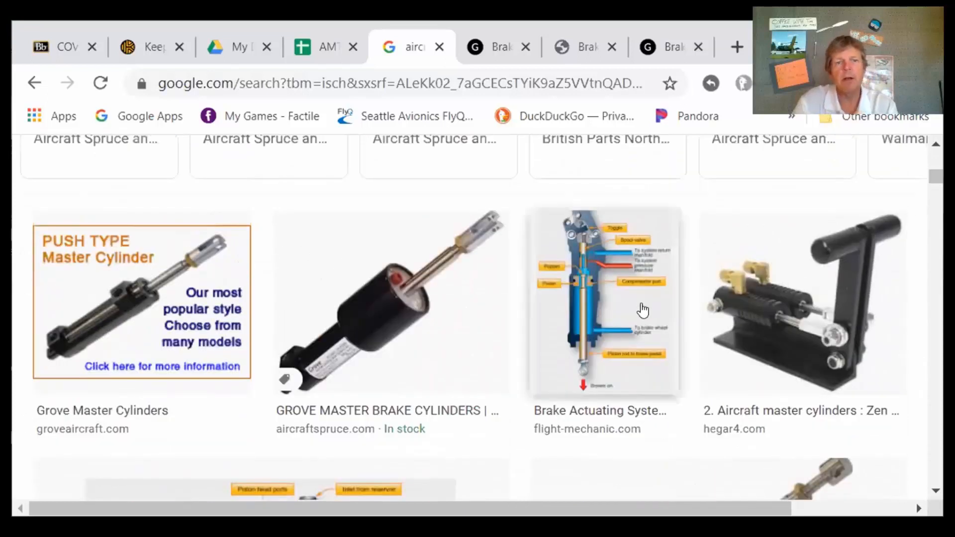
{"action": "mouse_move", "coordinate": [388, 335]}
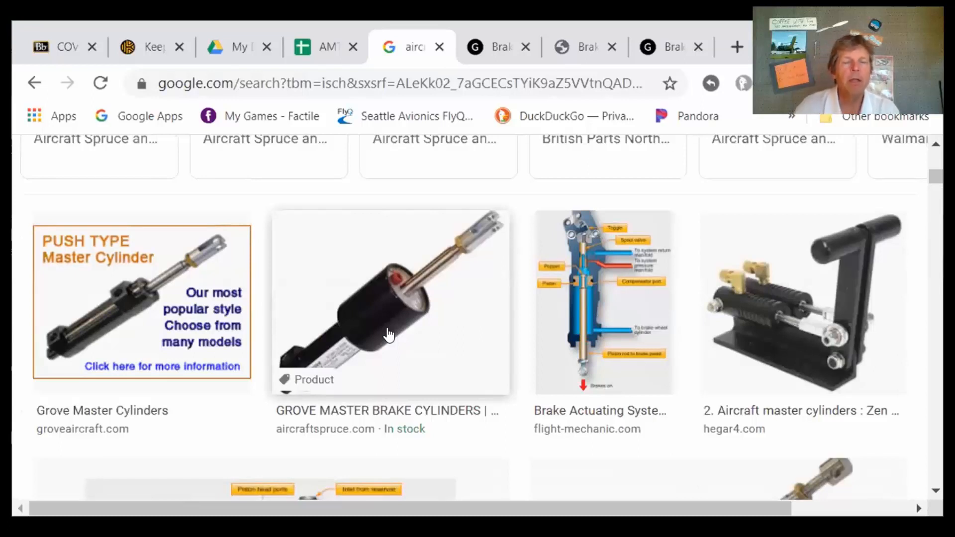
{"action": "mouse_move", "coordinate": [355, 298]}
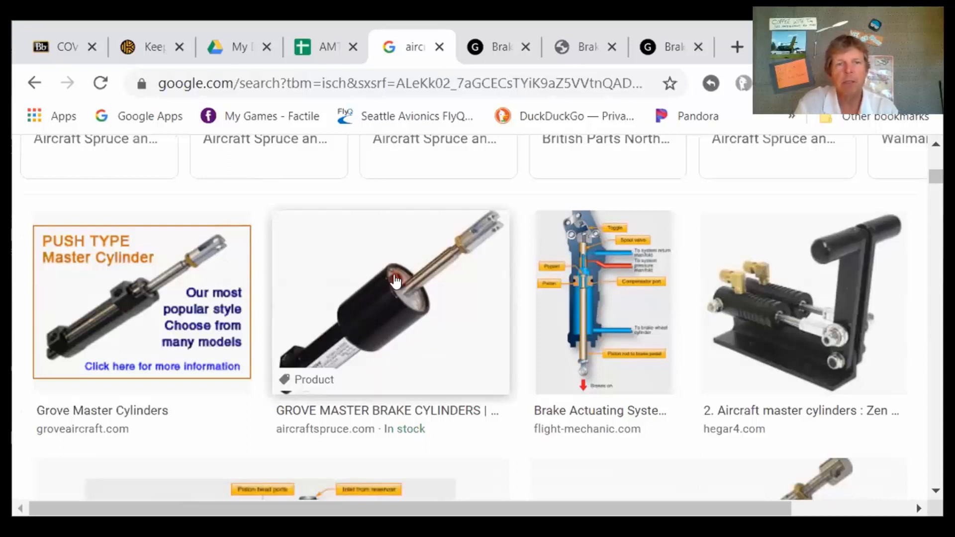
{"action": "mouse_move", "coordinate": [391, 281]}
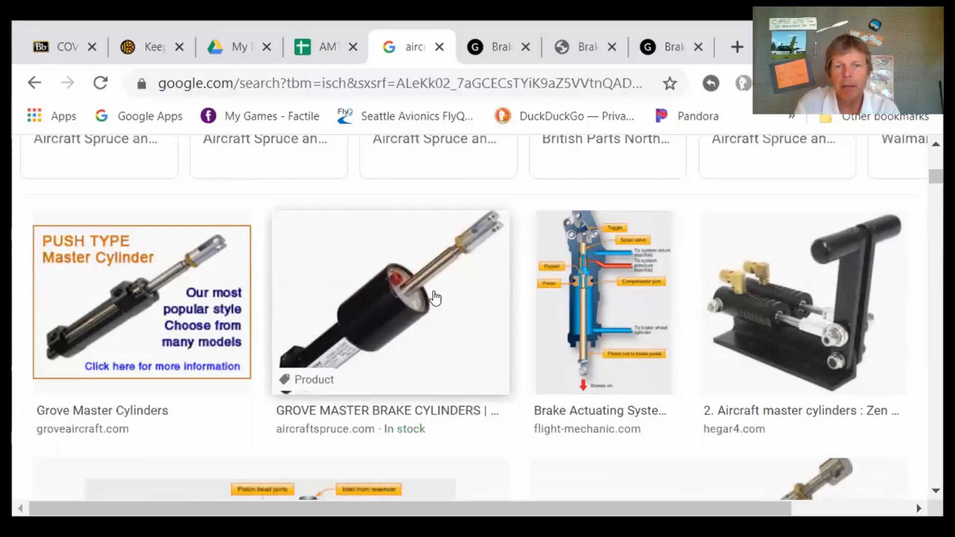
{"action": "left_click", "coordinate": [603, 301]}
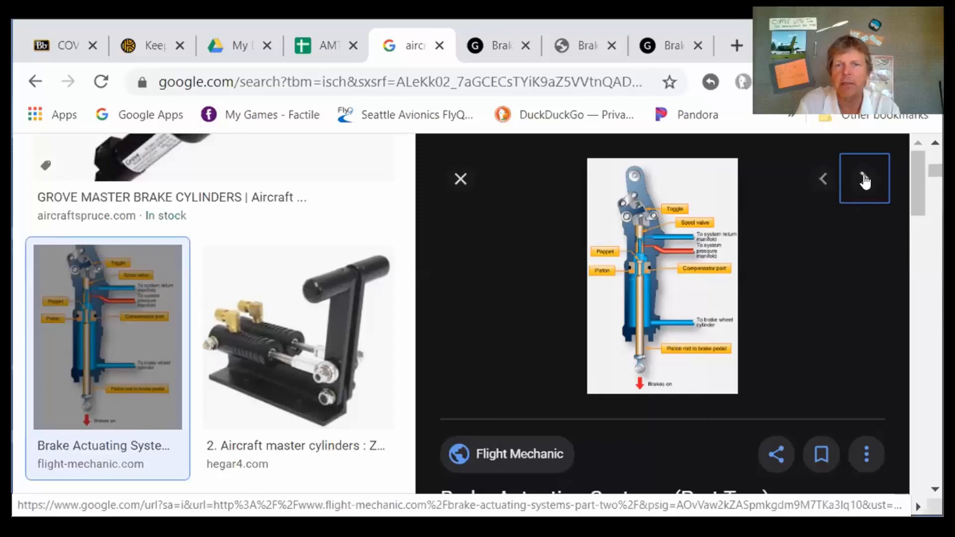
Step the preview on to the master cylinder cutaway image, then close it and return to the results.
{"action": "left_click", "coordinate": [864, 179]}
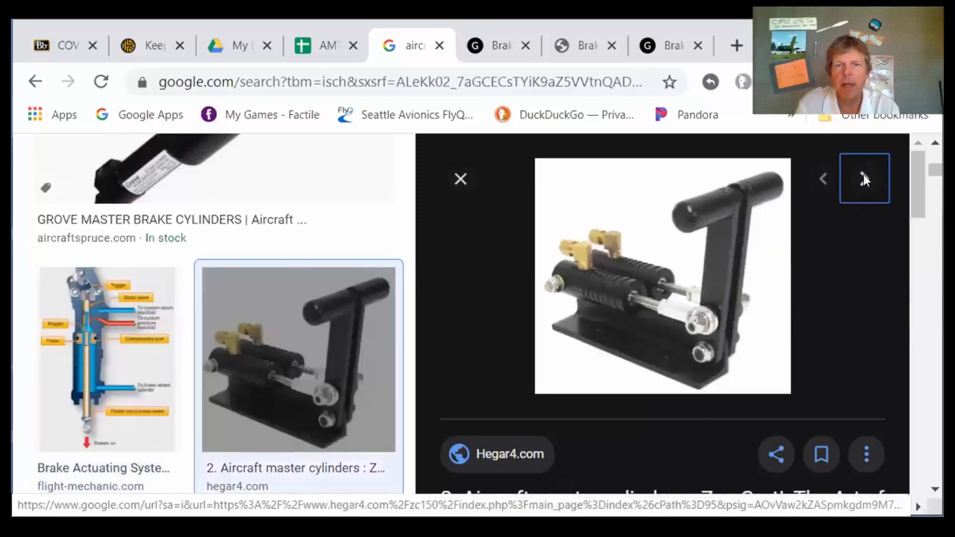
{"action": "left_click", "coordinate": [865, 178]}
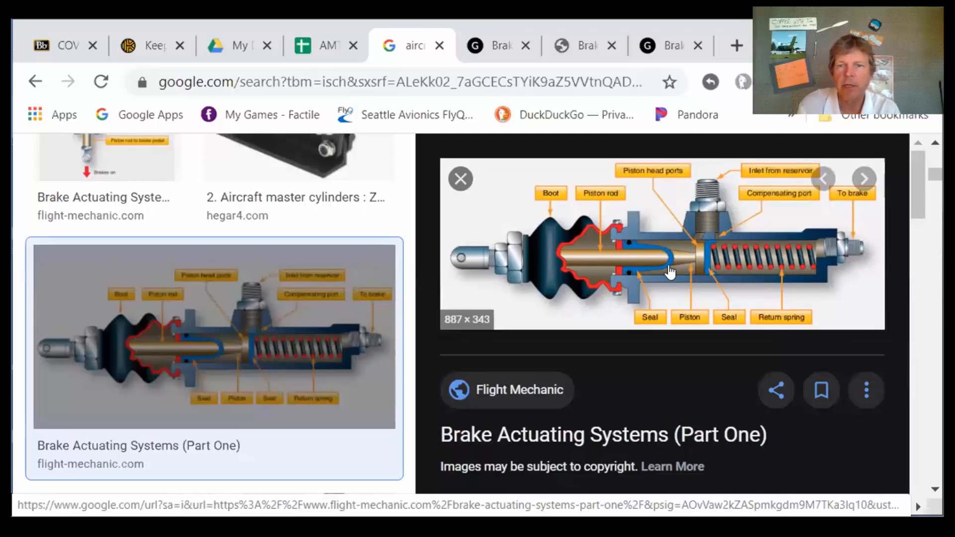
{"action": "mouse_move", "coordinate": [749, 253]}
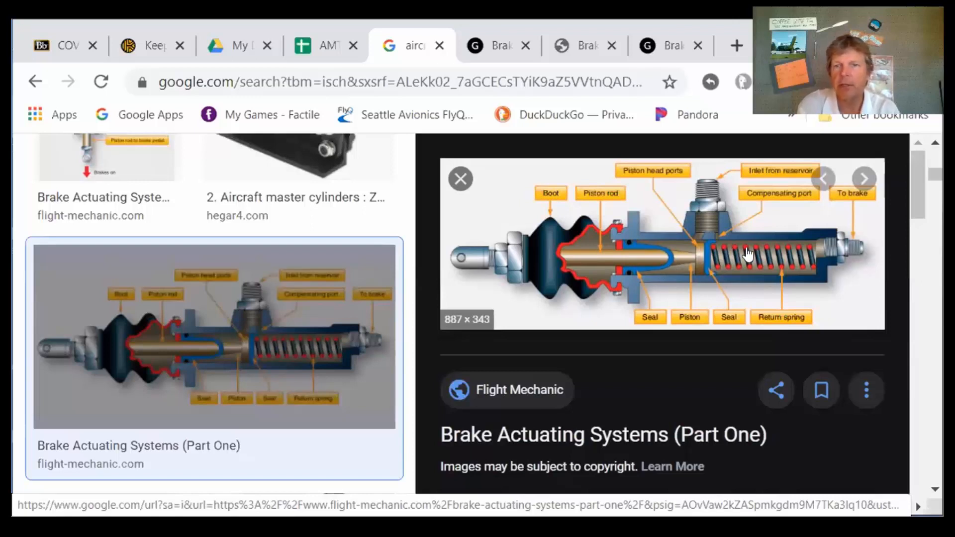
{"action": "mouse_move", "coordinate": [857, 268]}
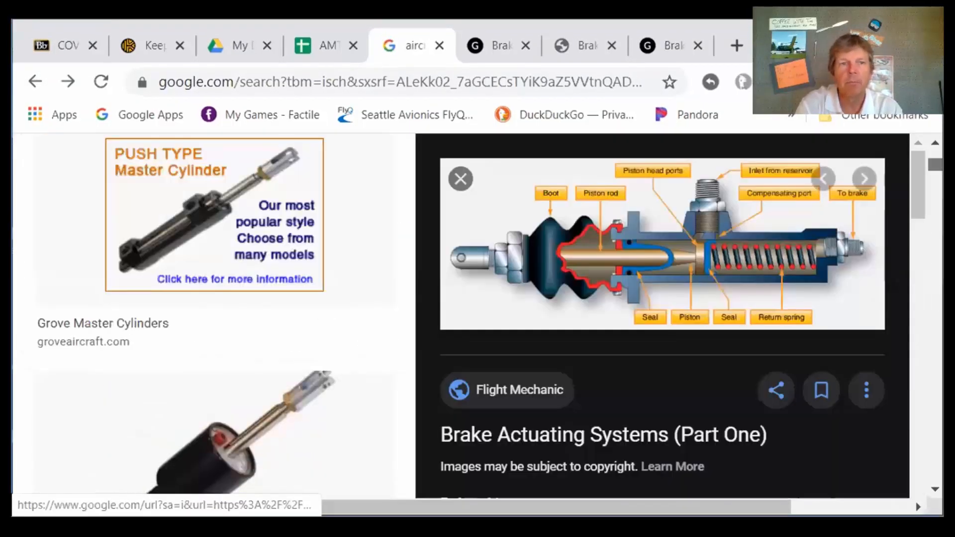
{"action": "scroll", "scroll_direction": "down", "scroll_amount": 3}
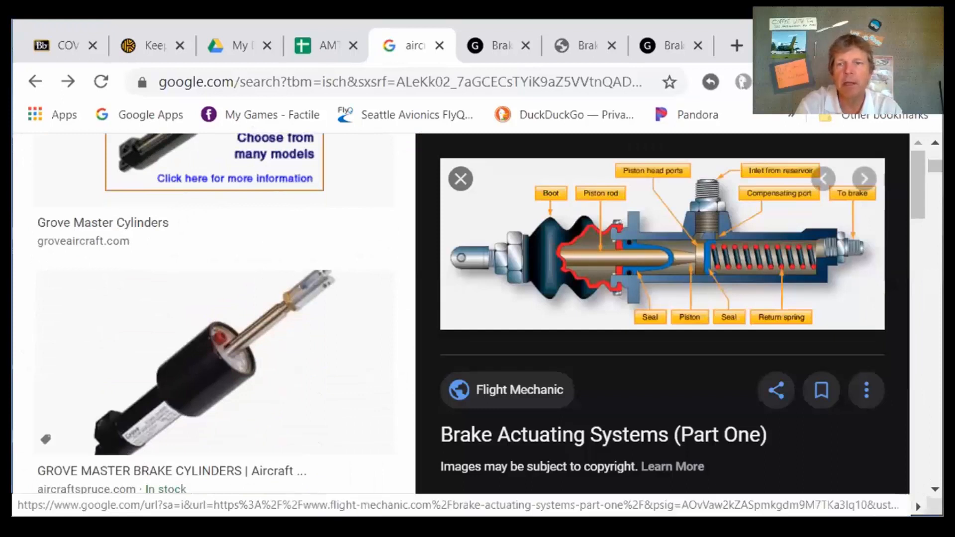
{"action": "scroll", "scroll_direction": "down", "scroll_amount": 3}
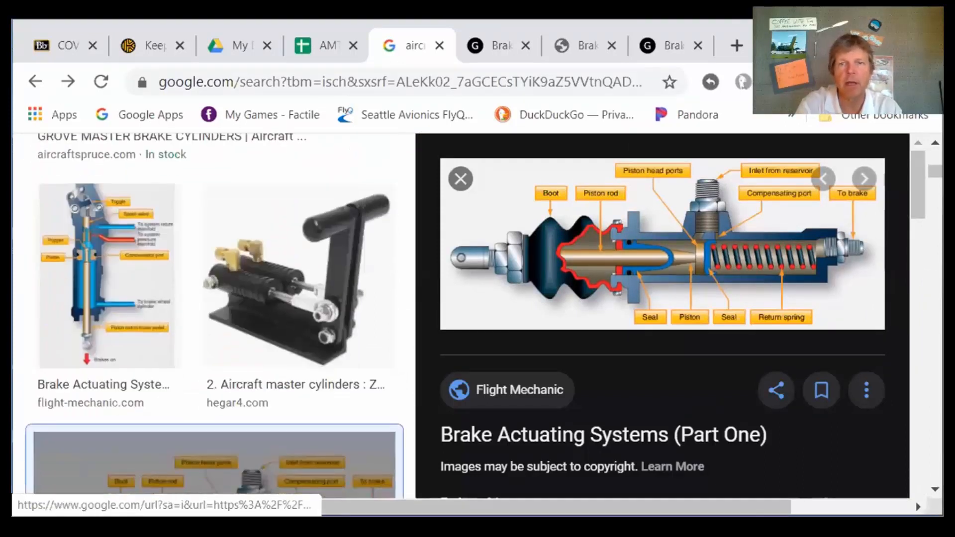
{"action": "left_click", "coordinate": [460, 179]}
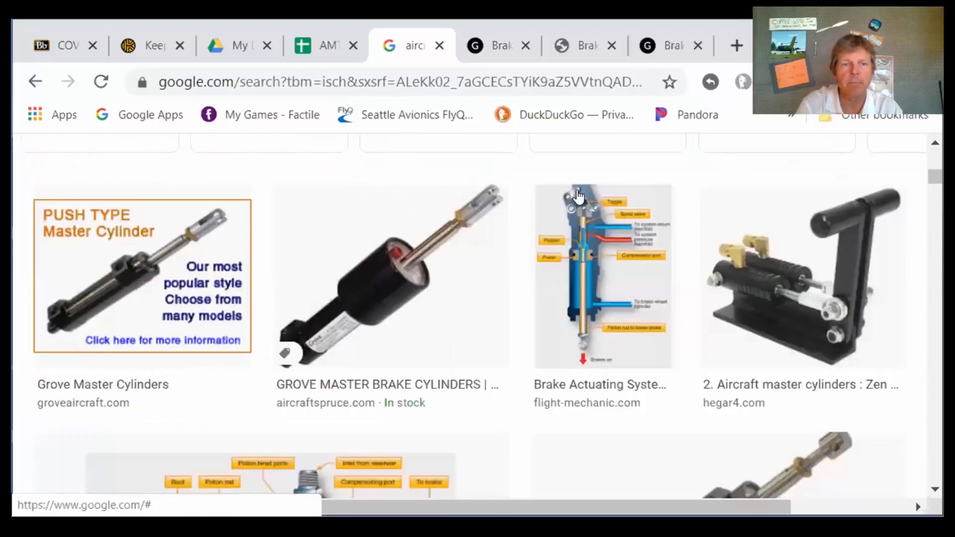
Scroll down the master cylinder results and open the Lesson 12: Aircraft Landing Gear slideplayer page.
{"action": "scroll", "scroll_direction": "down", "scroll_amount": 3}
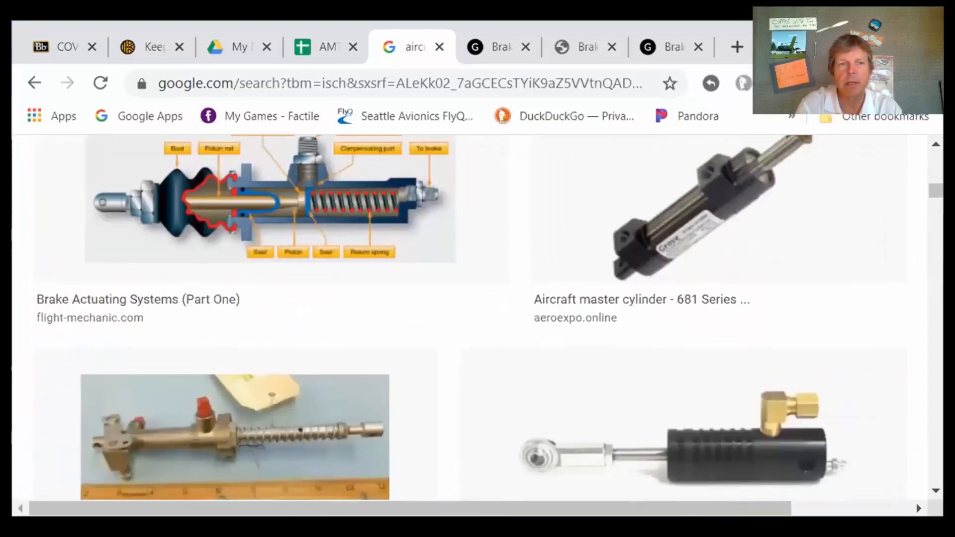
{"action": "scroll", "scroll_direction": "down", "scroll_amount": 3}
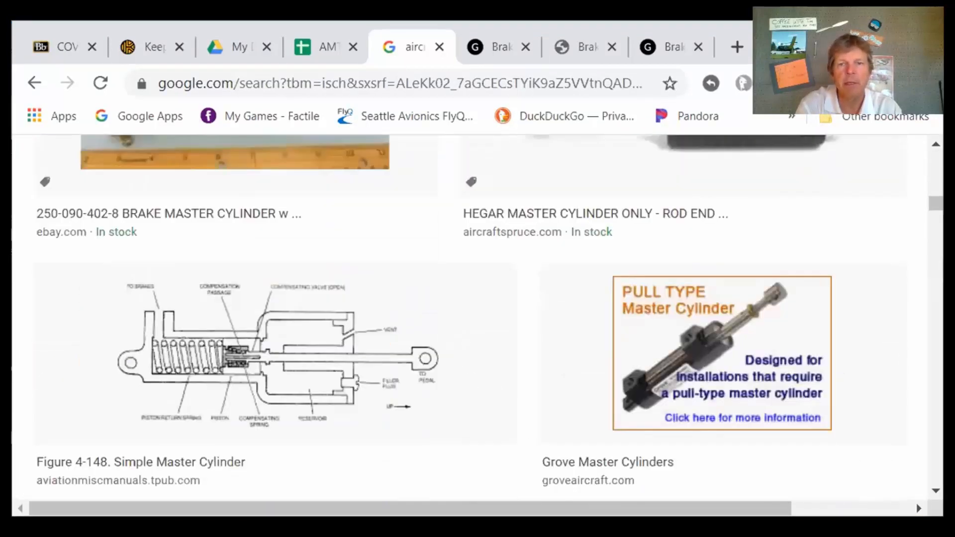
{"action": "scroll", "scroll_direction": "down", "scroll_amount": 3}
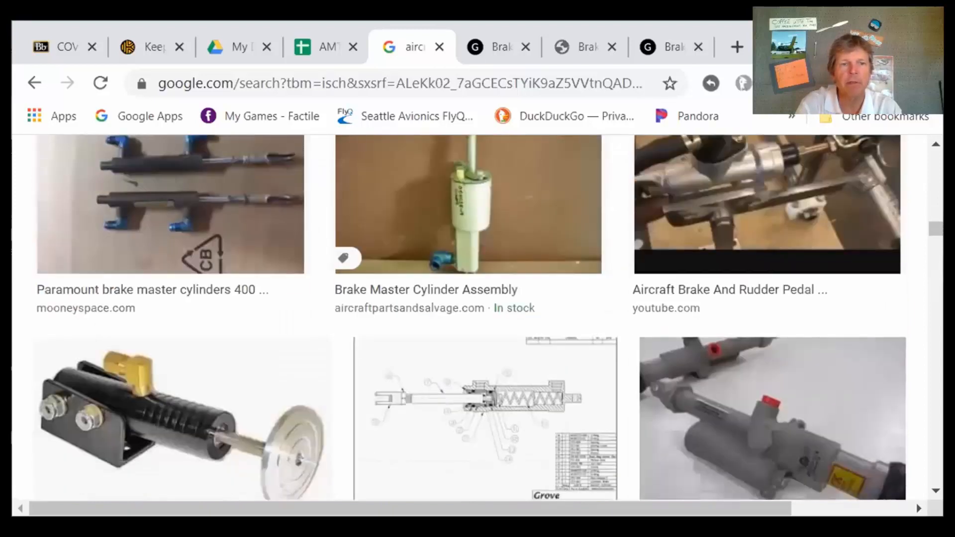
{"action": "scroll", "scroll_direction": "down", "scroll_amount": 3}
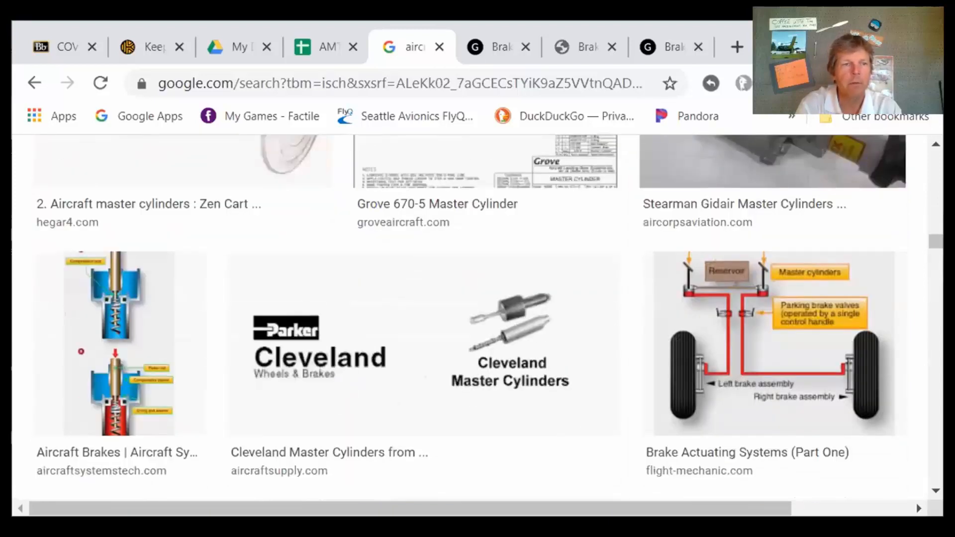
{"action": "scroll", "scroll_direction": "down", "scroll_amount": 3}
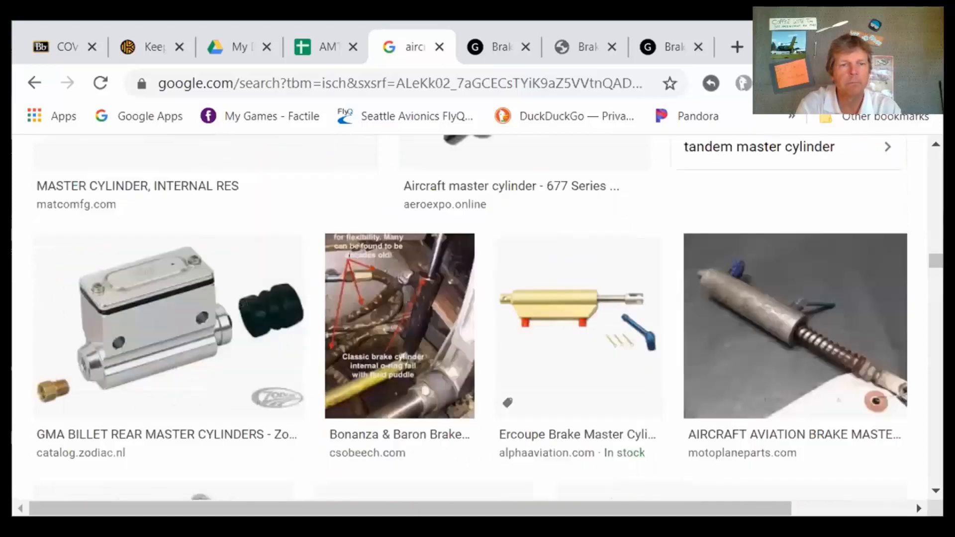
{"action": "scroll", "scroll_direction": "down", "scroll_amount": 3}
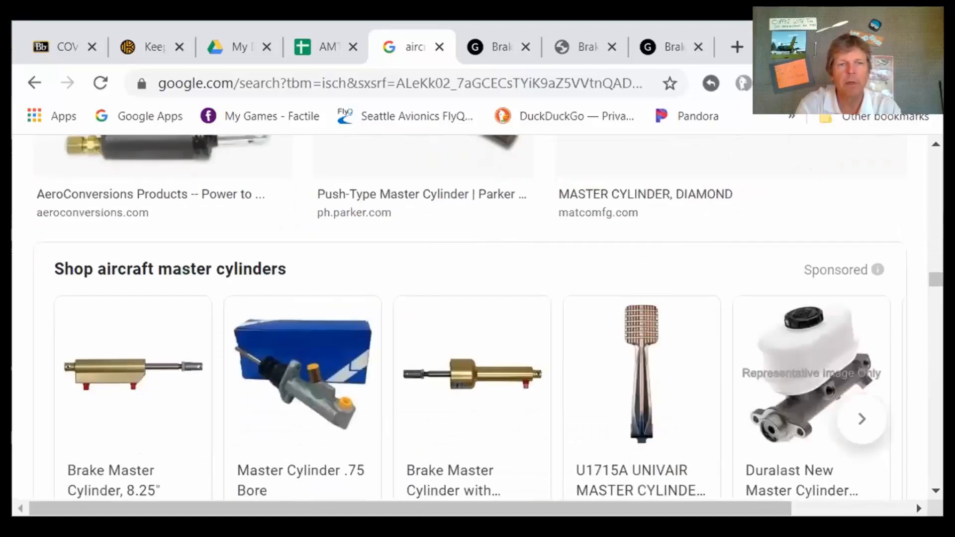
{"action": "scroll", "scroll_direction": "down", "scroll_amount": 3}
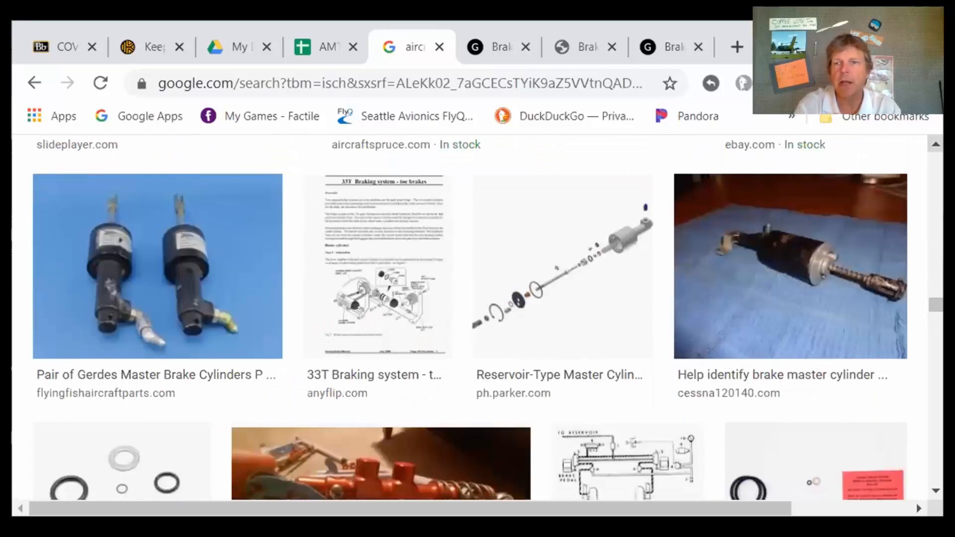
{"action": "scroll", "scroll_direction": "down", "scroll_amount": 3}
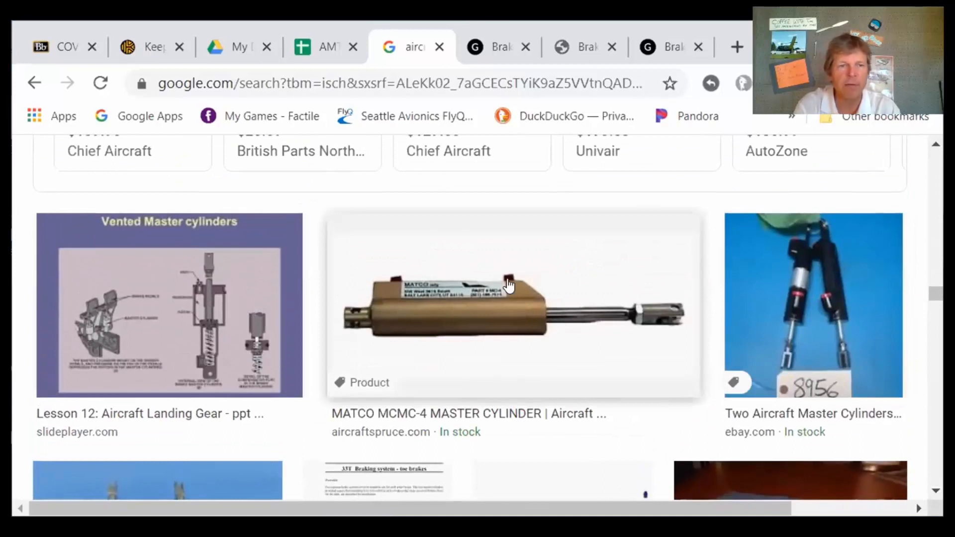
{"action": "mouse_move", "coordinate": [491, 268]}
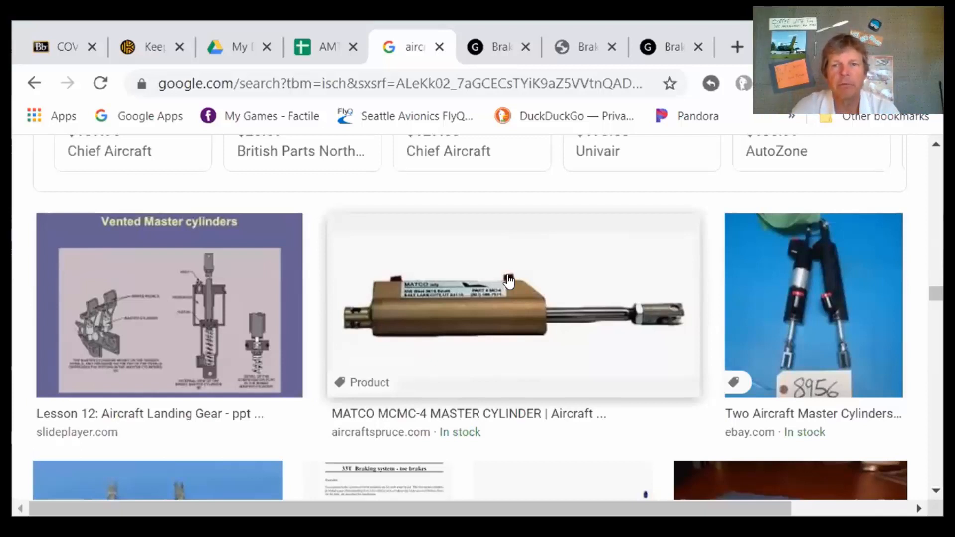
{"action": "mouse_move", "coordinate": [426, 304]}
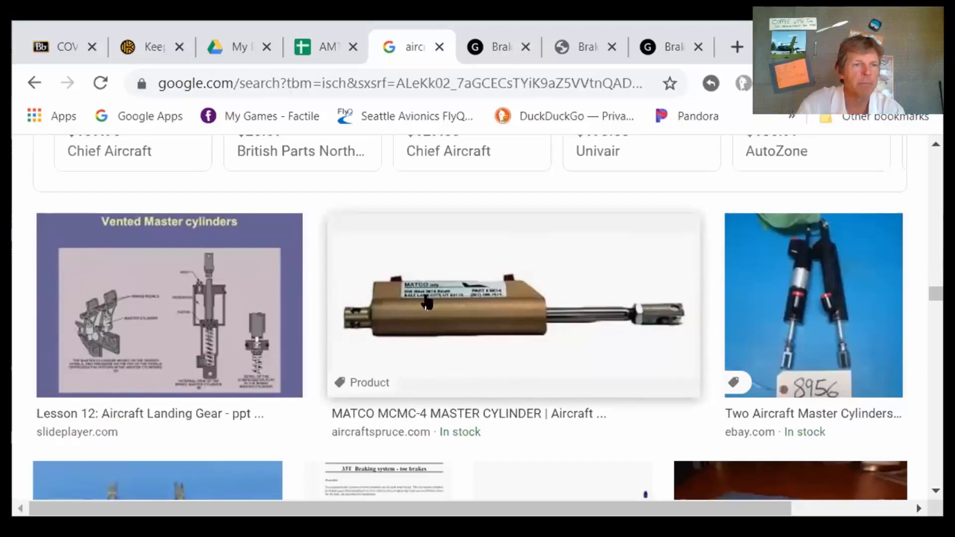
{"action": "left_click", "coordinate": [169, 304]}
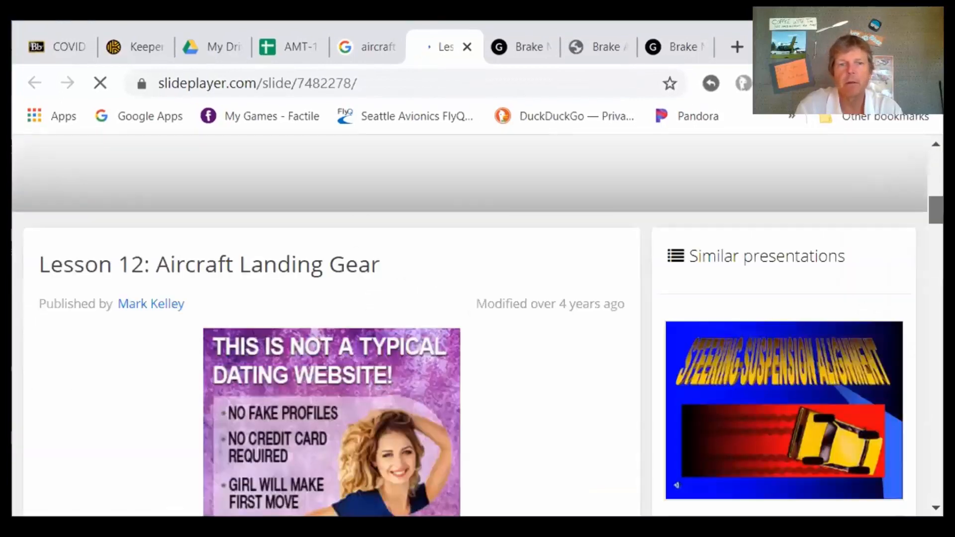
Skim the Lesson 12 SlidePlayer page, then close its tab to return to Google Images.
{"action": "scroll", "scroll_direction": "down", "scroll_amount": 3}
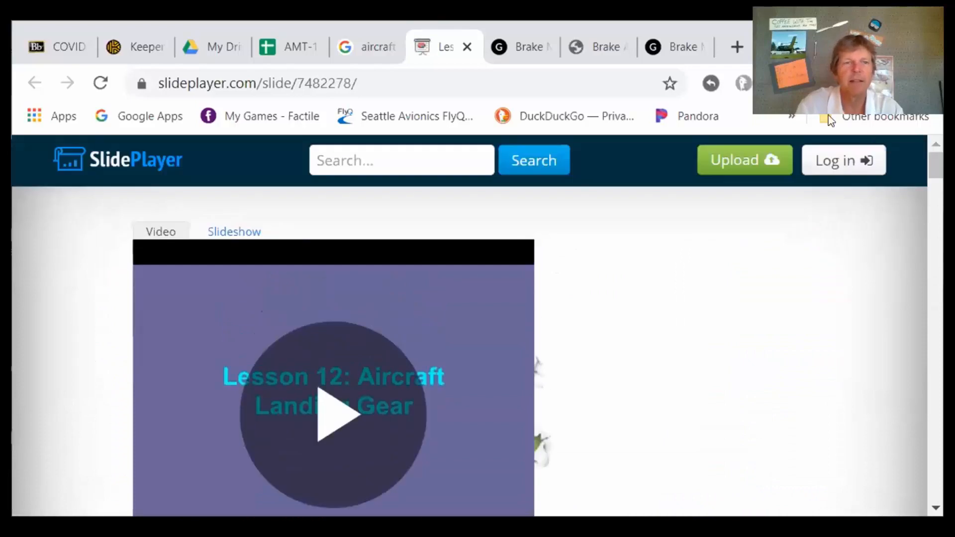
{"action": "left_click", "coordinate": [366, 47]}
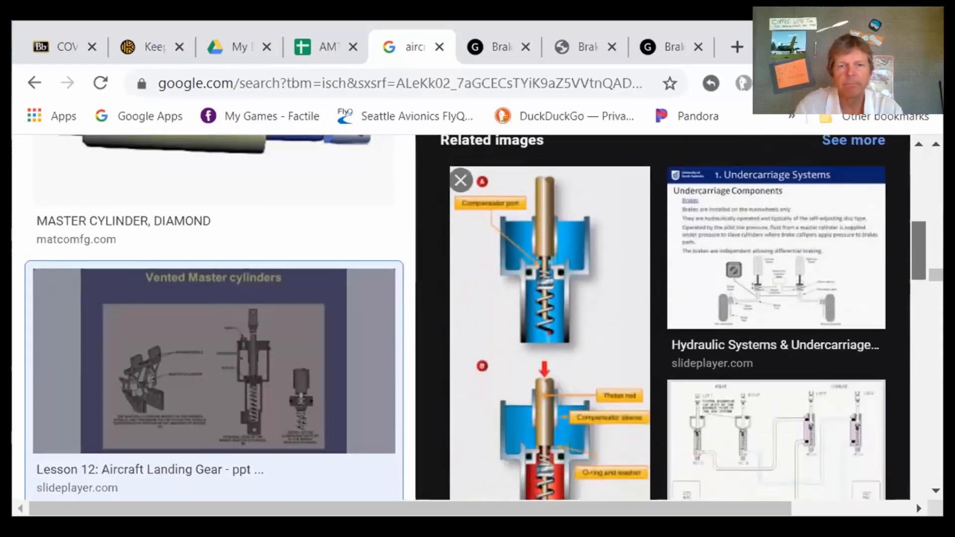
Move from the image results to the flight-mechanic.com Brake Actuating Systems (Part One) tab.
{"action": "scroll", "scroll_direction": "down", "scroll_amount": 3}
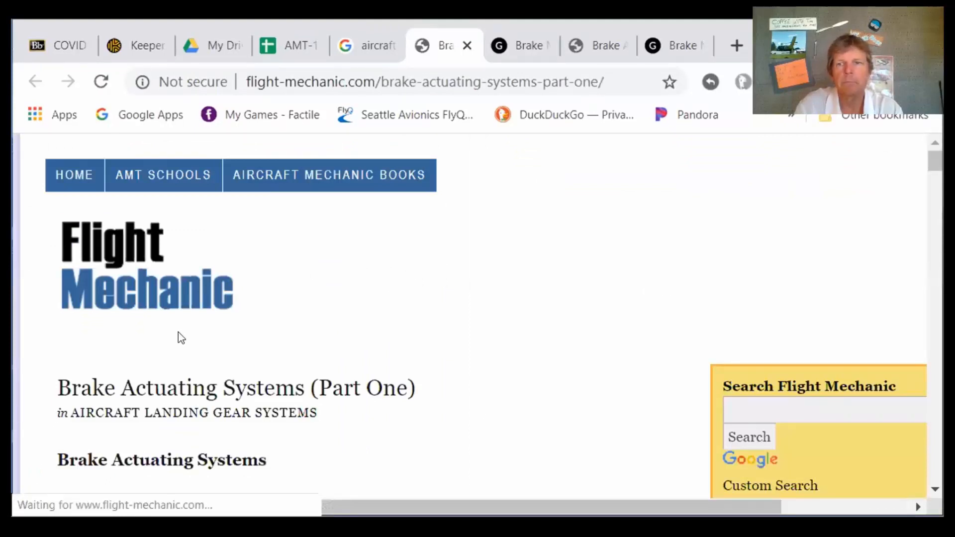
Scroll the Flight Mechanic page past Figure 13-94 to the compensator port and O-ring cutaway diagram.
{"action": "scroll", "scroll_direction": "down", "scroll_amount": 3}
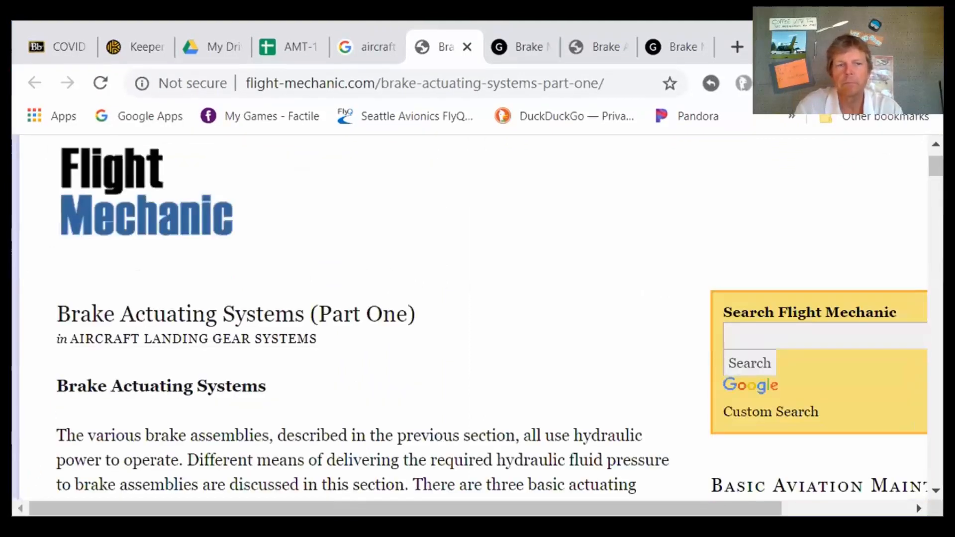
{"action": "scroll", "scroll_direction": "down", "scroll_amount": 3}
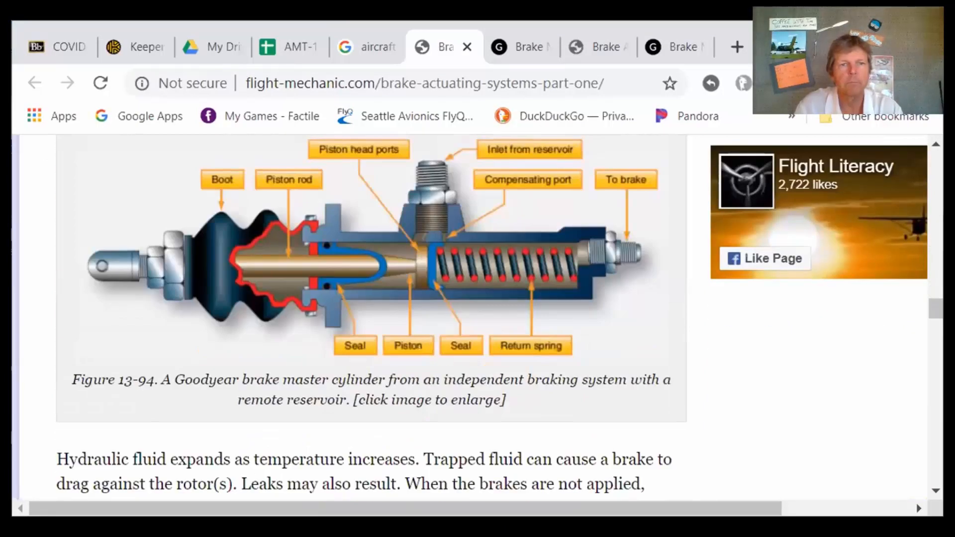
{"action": "scroll", "scroll_direction": "down", "scroll_amount": 3}
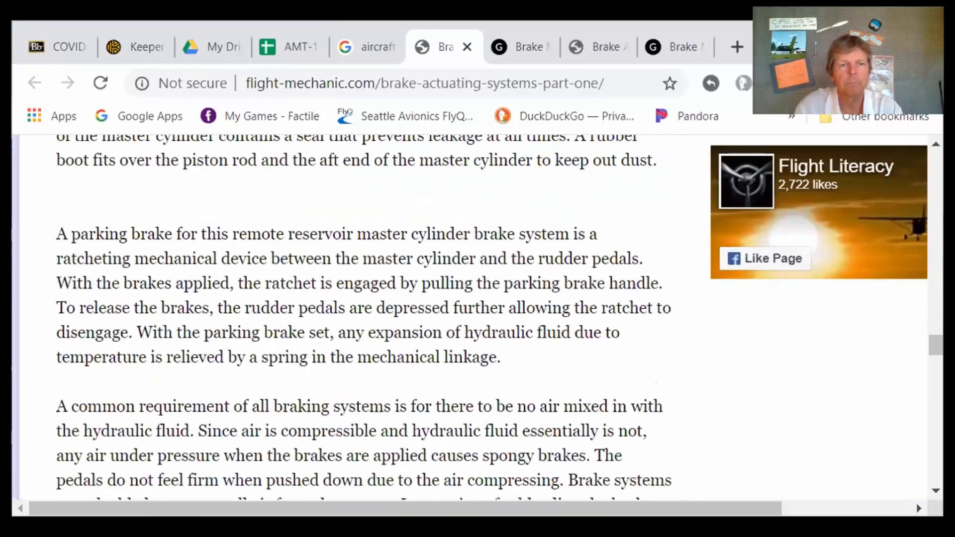
{"action": "scroll", "scroll_direction": "down", "scroll_amount": 3}
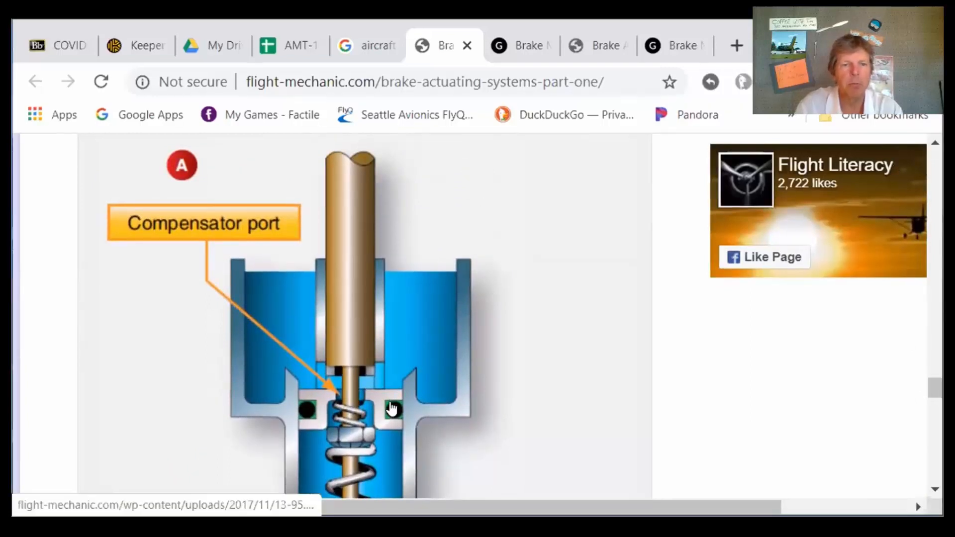
{"action": "mouse_move", "coordinate": [460, 277]}
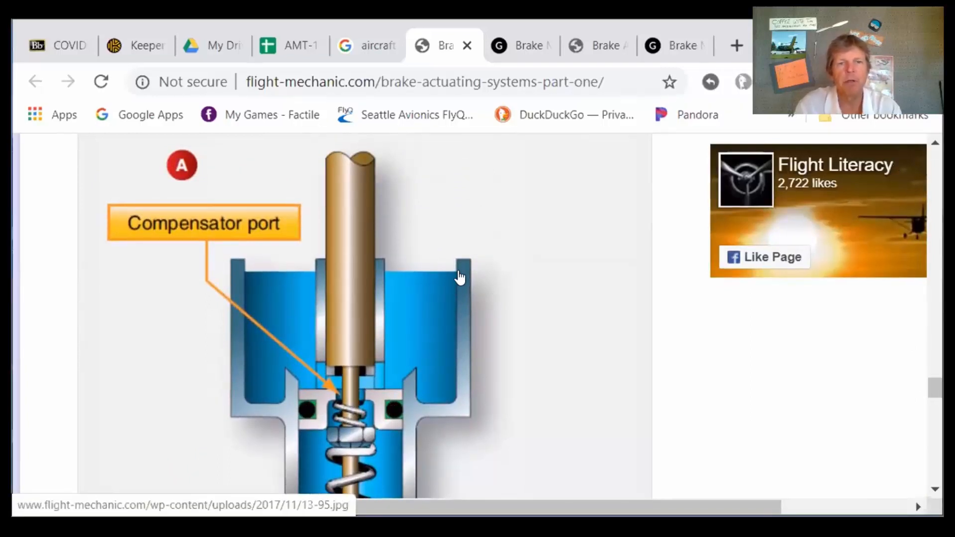